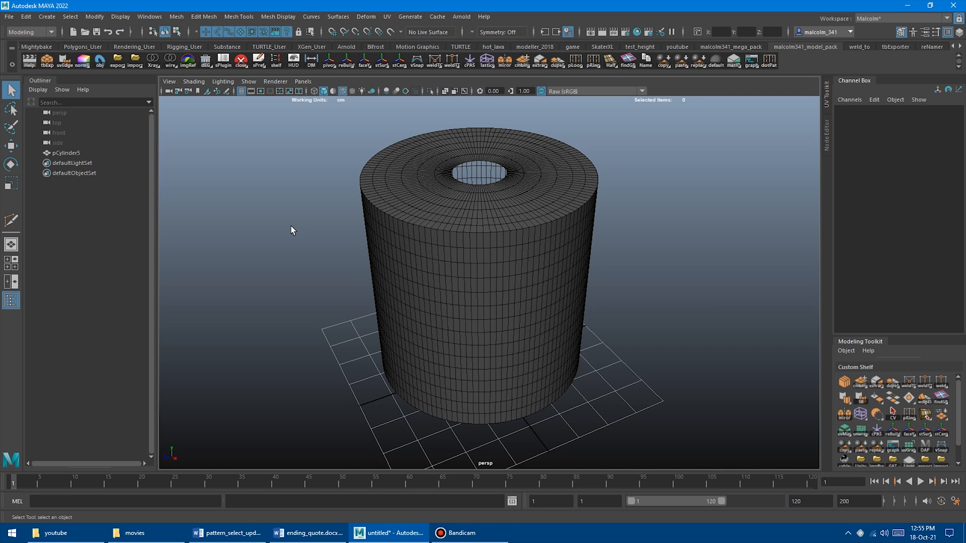
pyautogui.moveTo(406, 174)
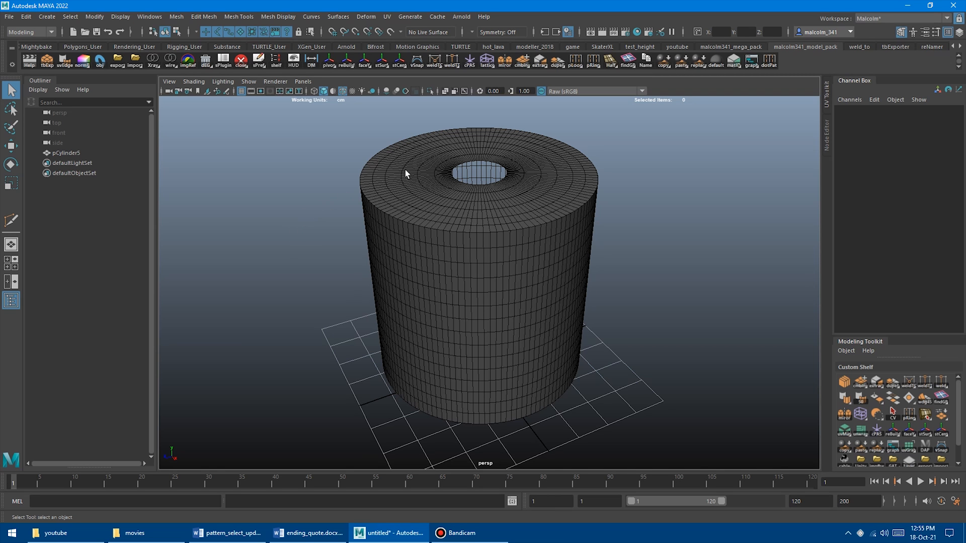
pyautogui.moveTo(474, 214)
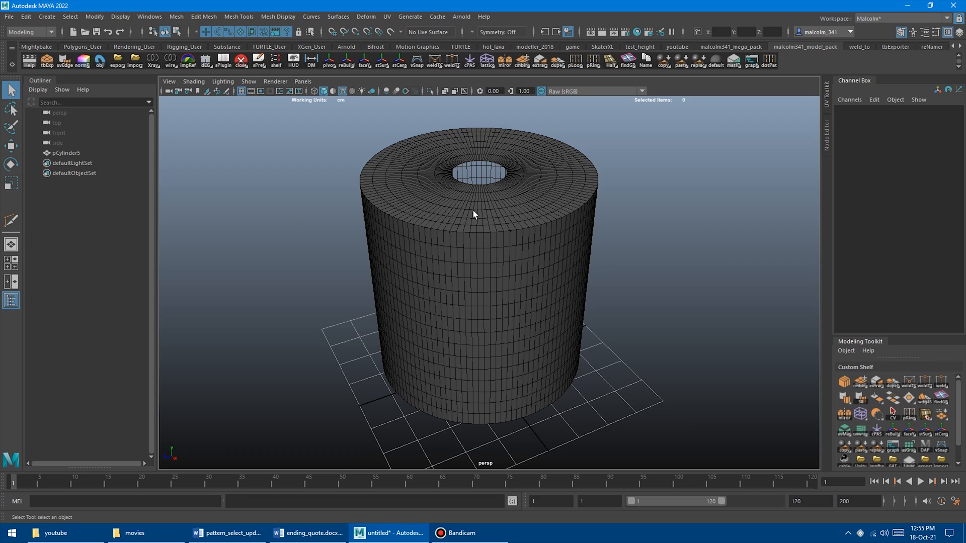
pyautogui.moveTo(573, 74)
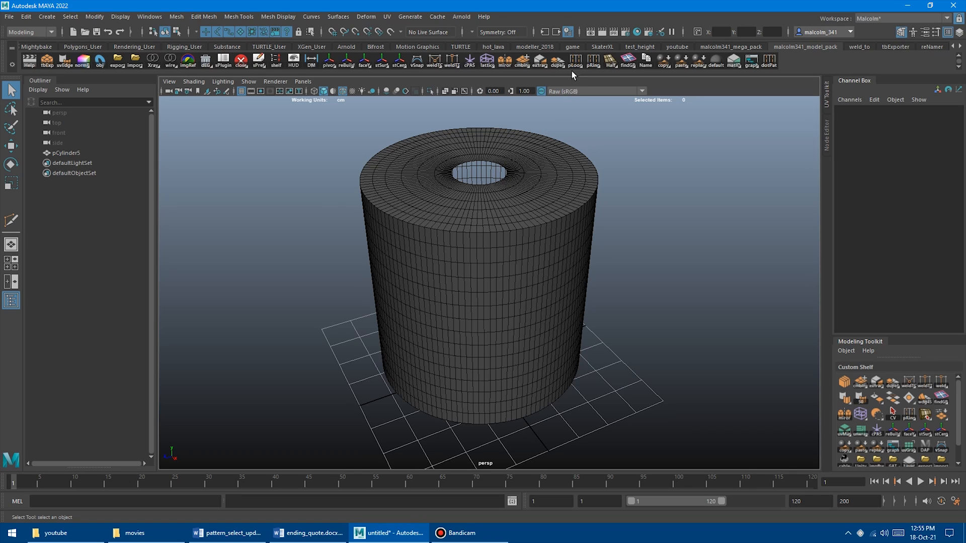
pyautogui.moveTo(583, 102)
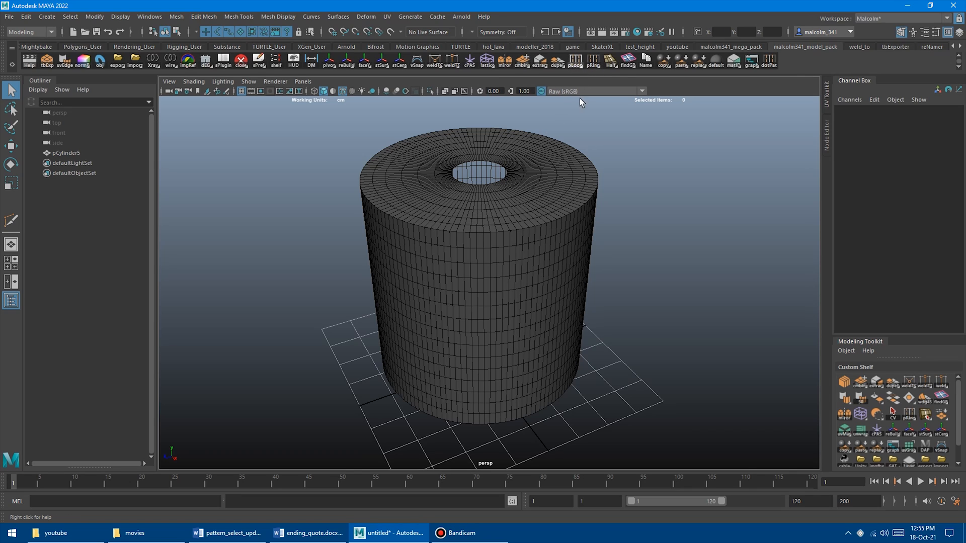
pyautogui.moveTo(593, 63)
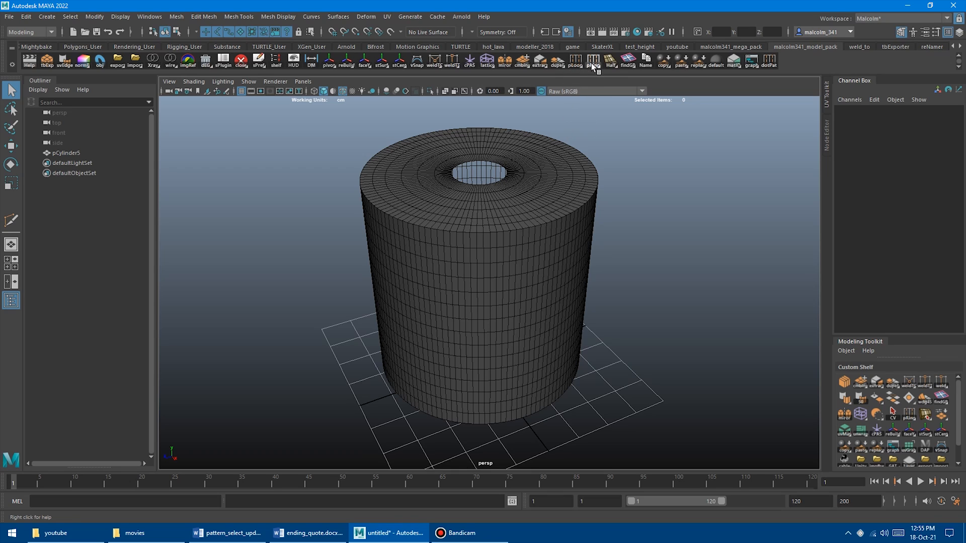
pyautogui.moveTo(594, 64)
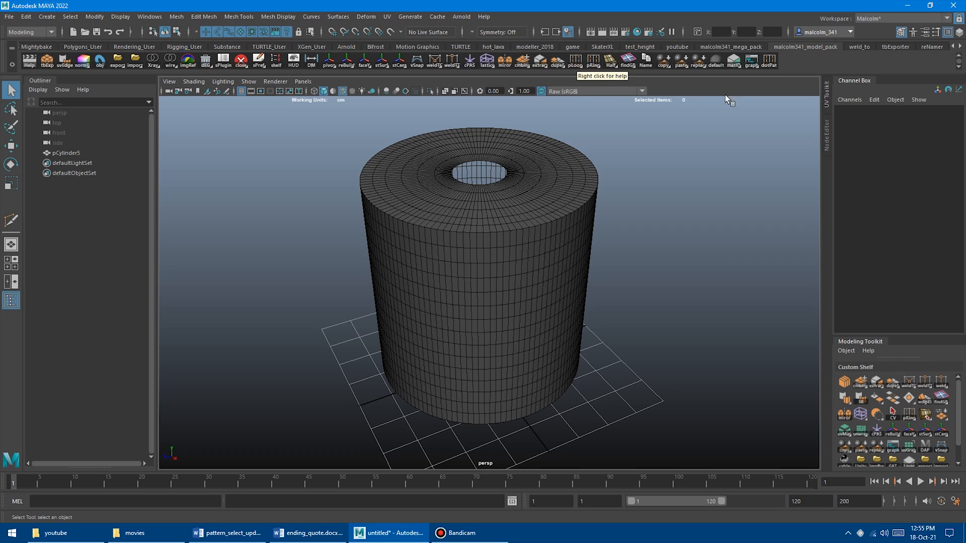
pyautogui.moveTo(769, 61)
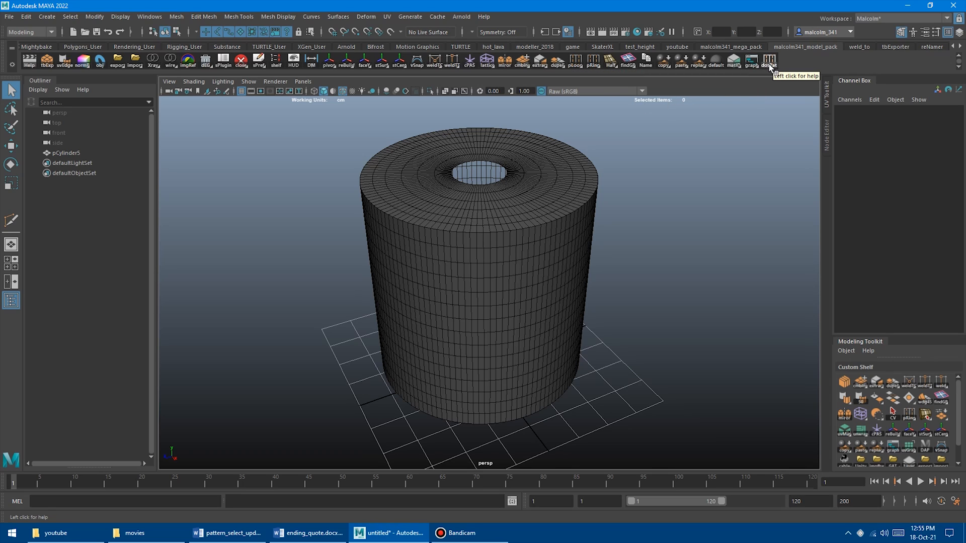
pyautogui.moveTo(772, 82)
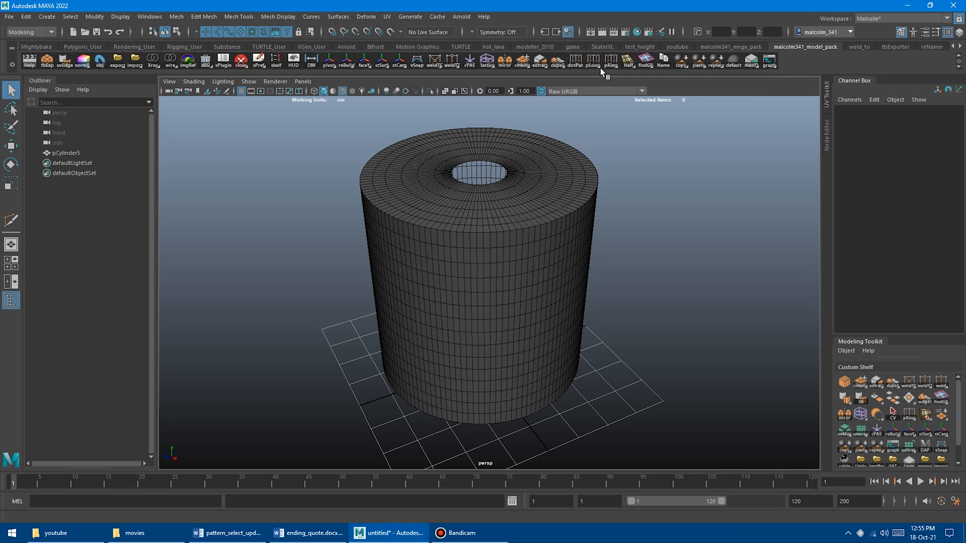
# Launch the skipSelector floating window from its shelf button
pyautogui.rightClick(610, 61)
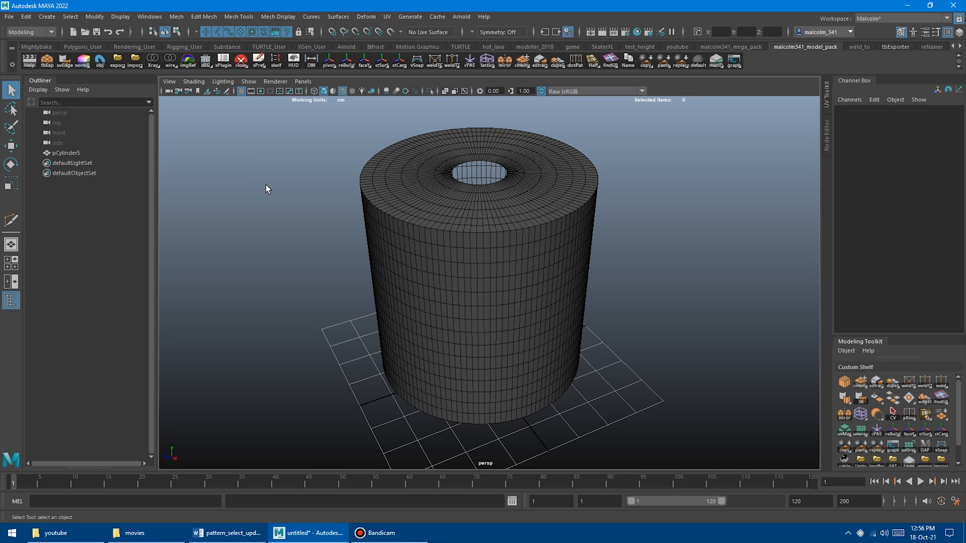
pyautogui.moveTo(568, 130)
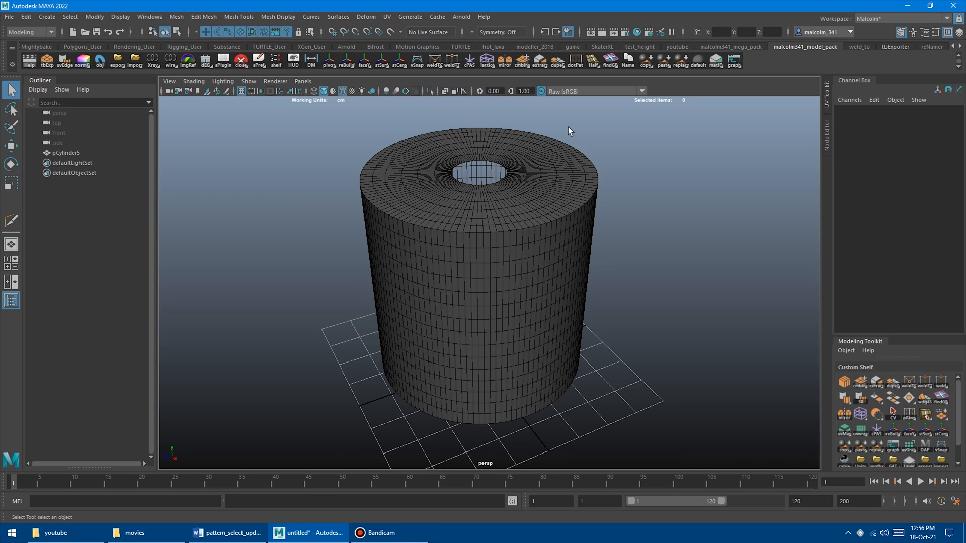
pyautogui.moveTo(576, 61)
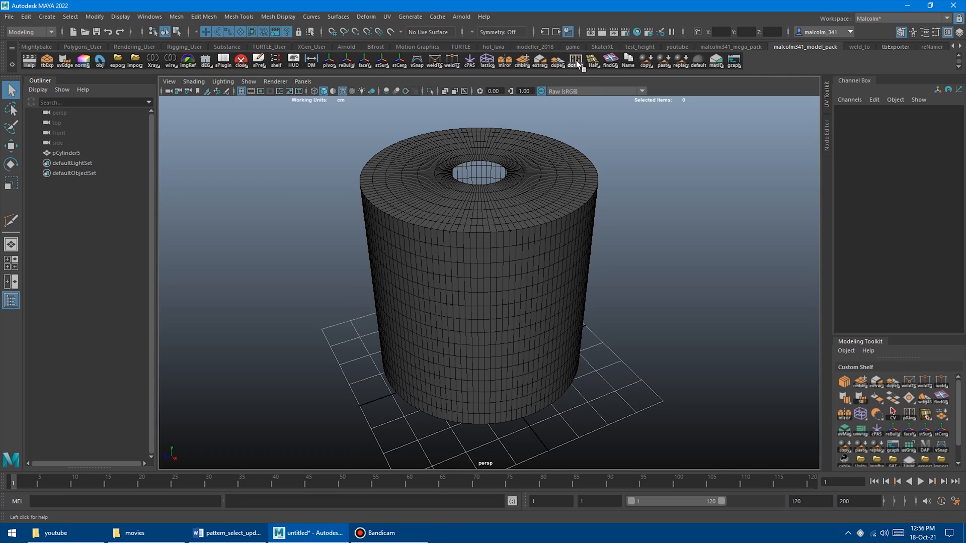
pyautogui.click(576, 61)
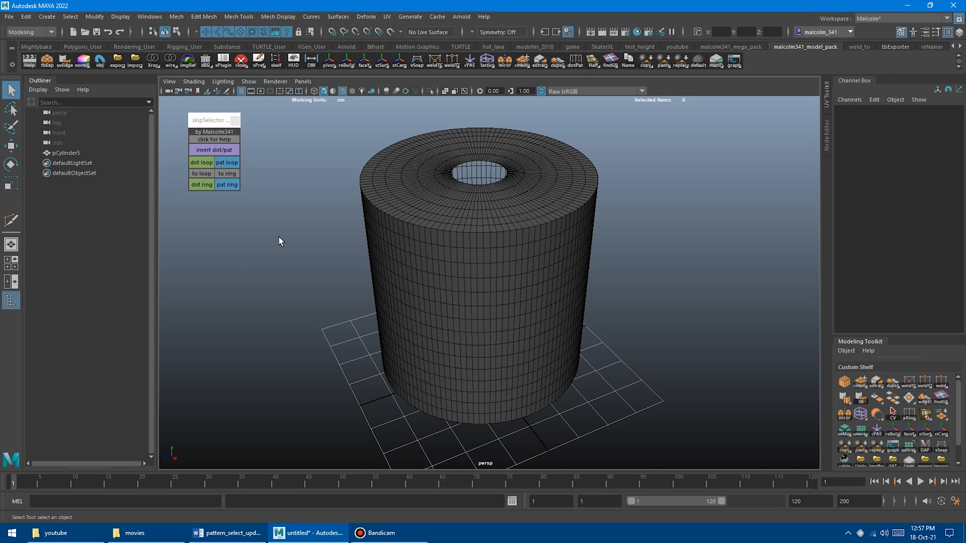
pyautogui.moveTo(290, 240)
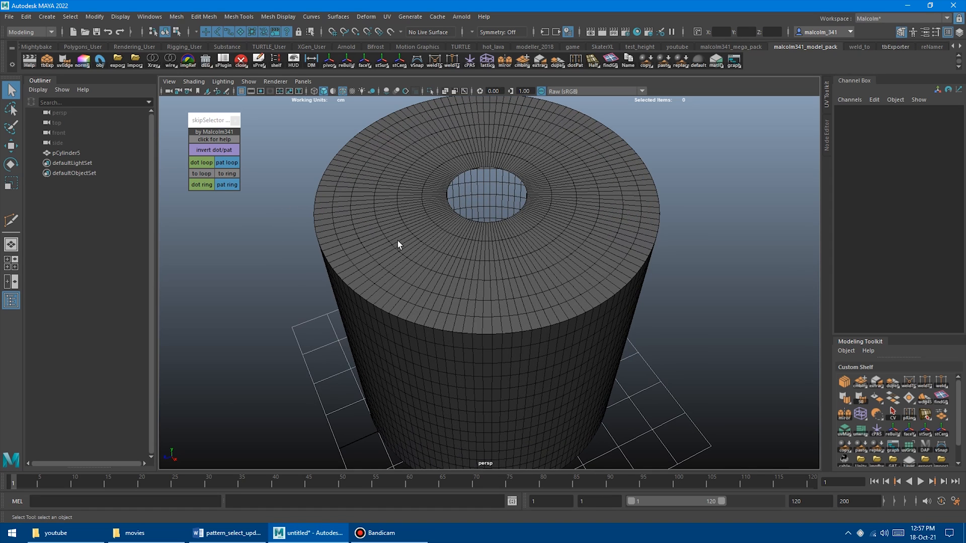
# Switch the cylinder to face mode and pick two neighbouring faces on the top cap
pyautogui.rightClick(398, 246)
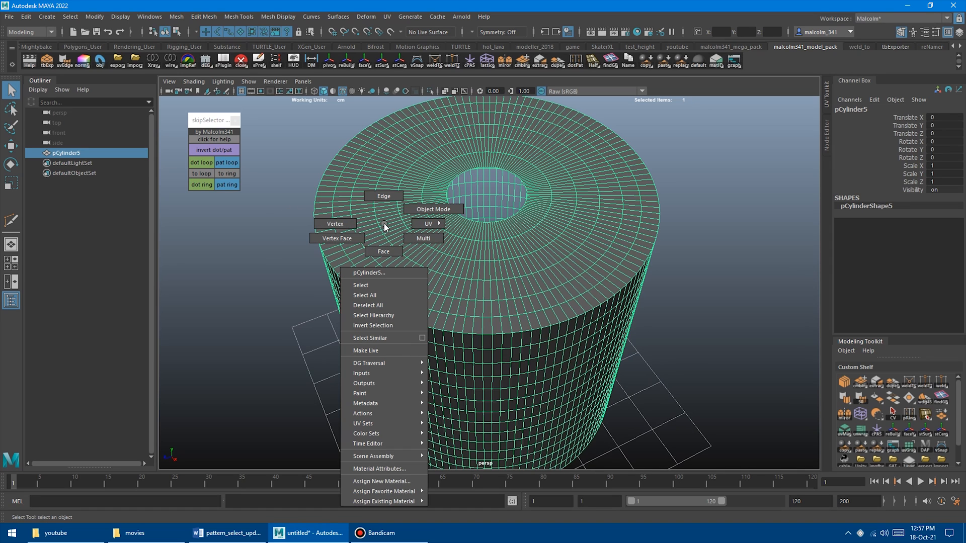
pyautogui.moveTo(383, 252)
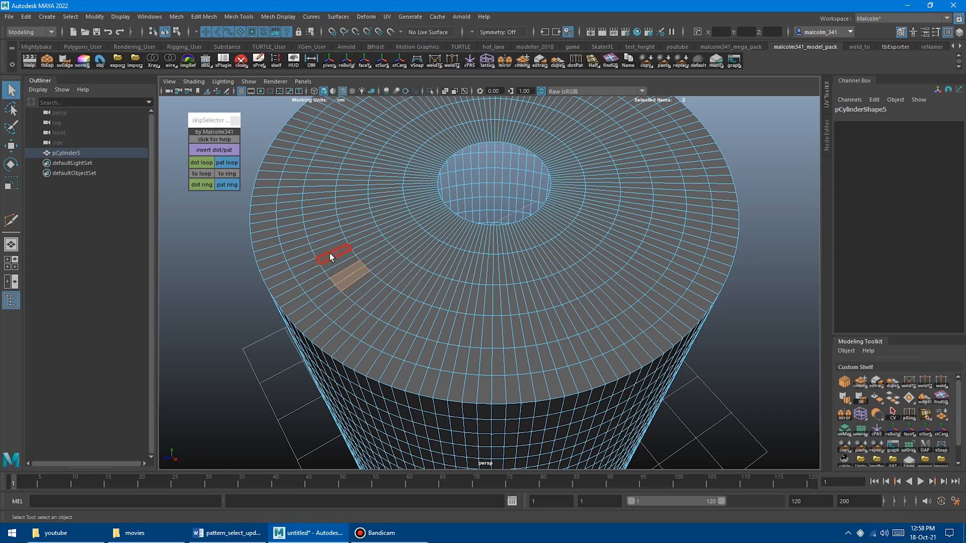
pyautogui.click(201, 163)
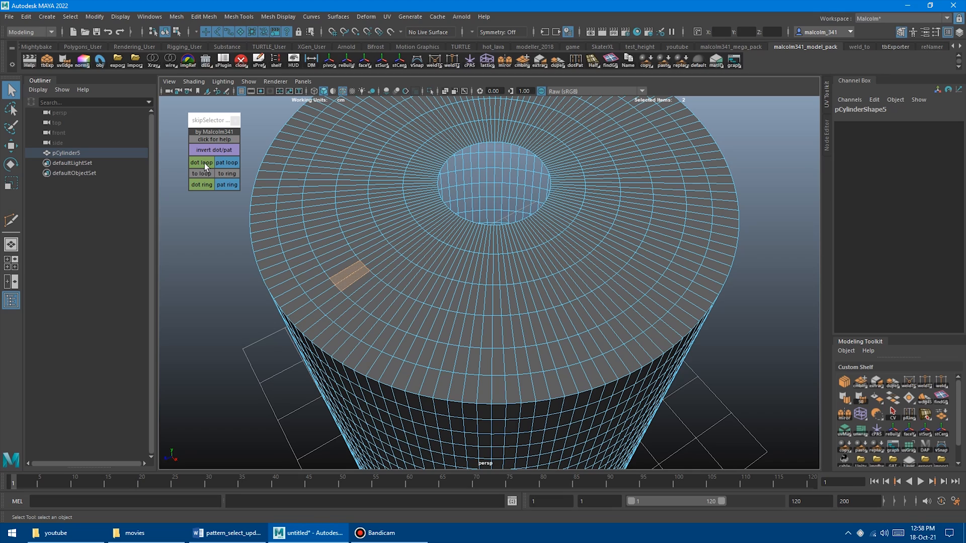
pyautogui.moveTo(203, 168)
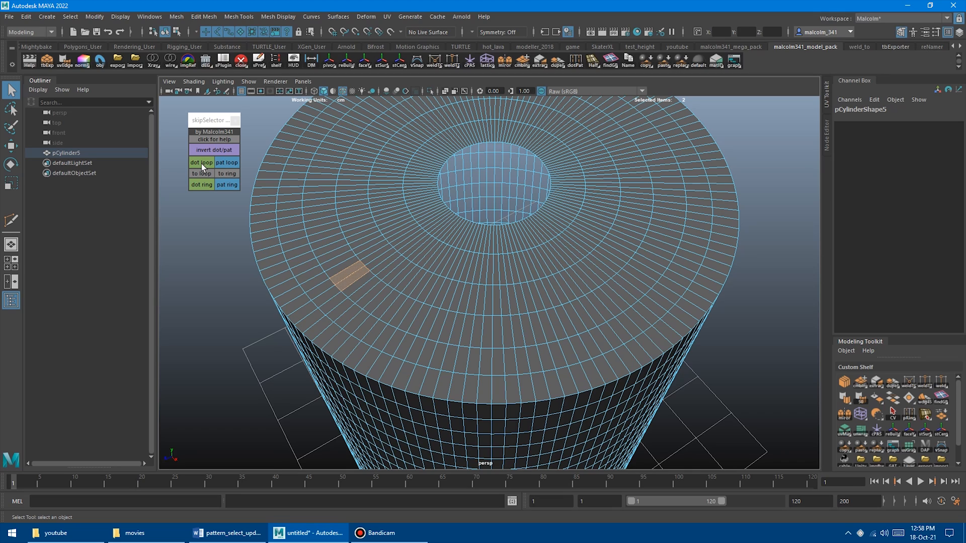
pyautogui.moveTo(222, 168)
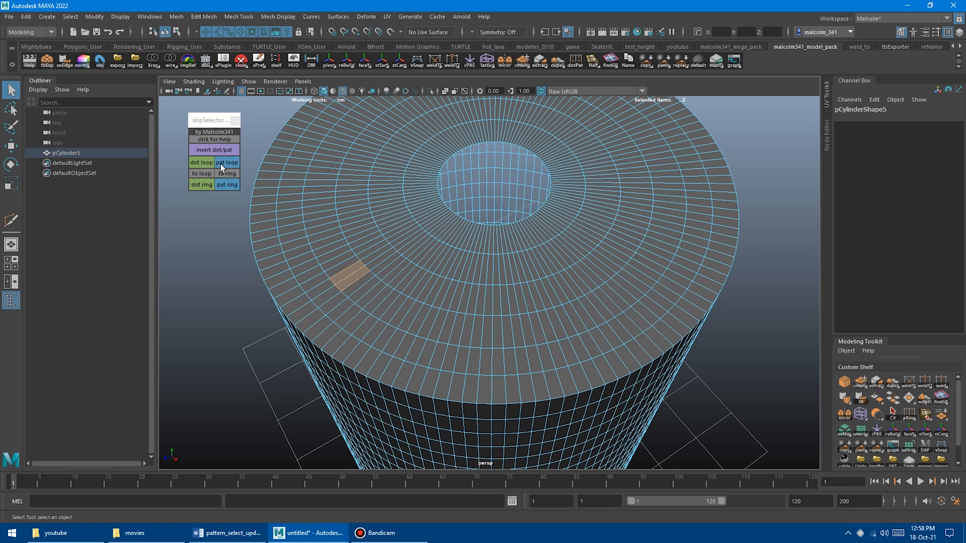
pyautogui.click(226, 163)
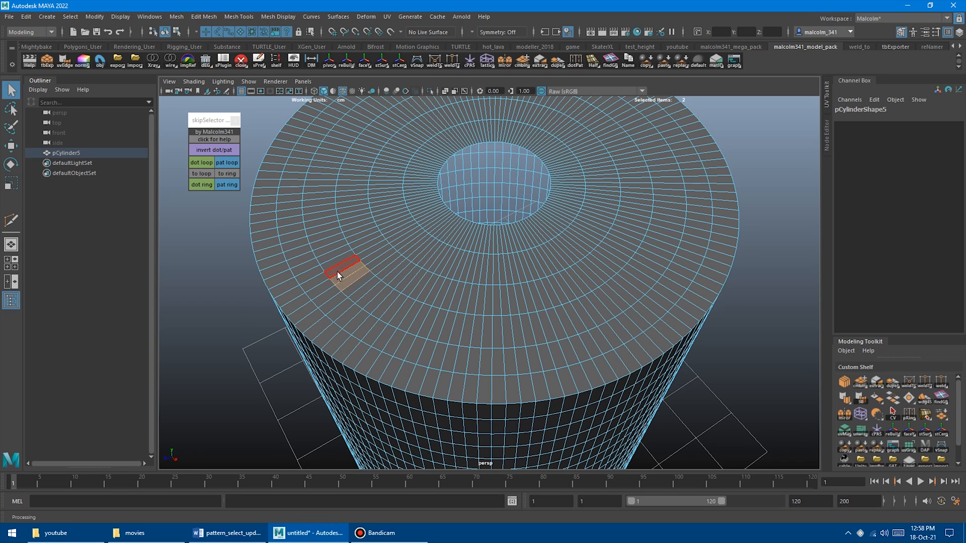
pyautogui.click(265, 254)
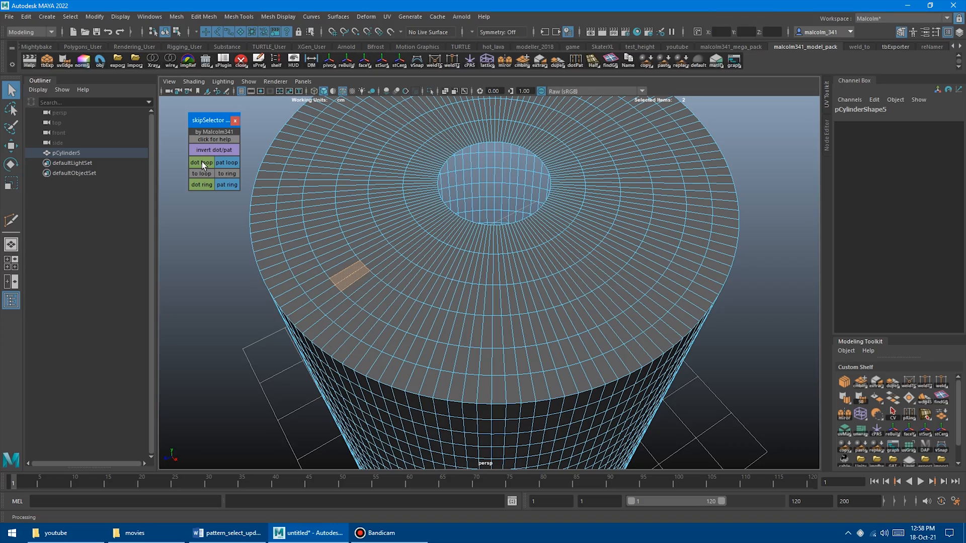
# Select alternating faces around the cap ring with dot loop and invert the pattern twice
pyautogui.click(201, 162)
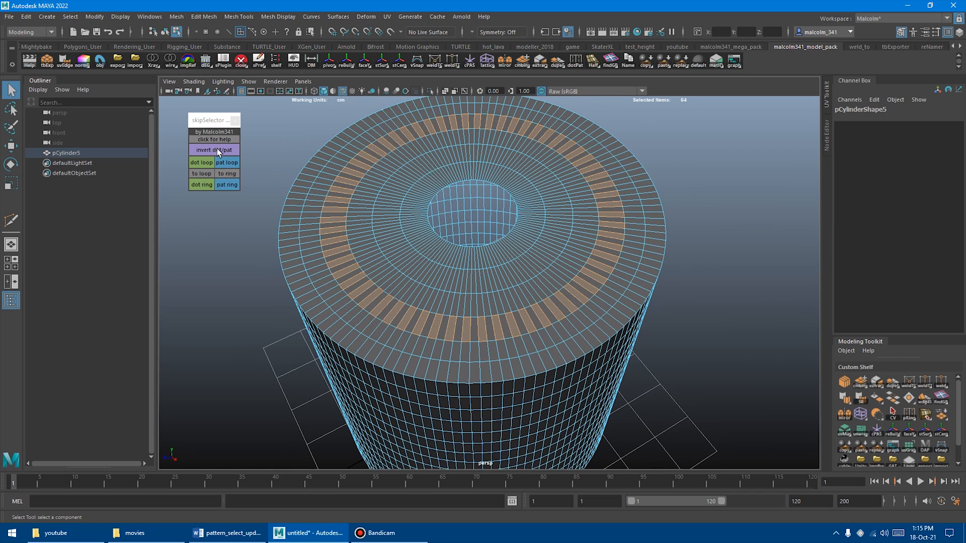
pyautogui.click(214, 150)
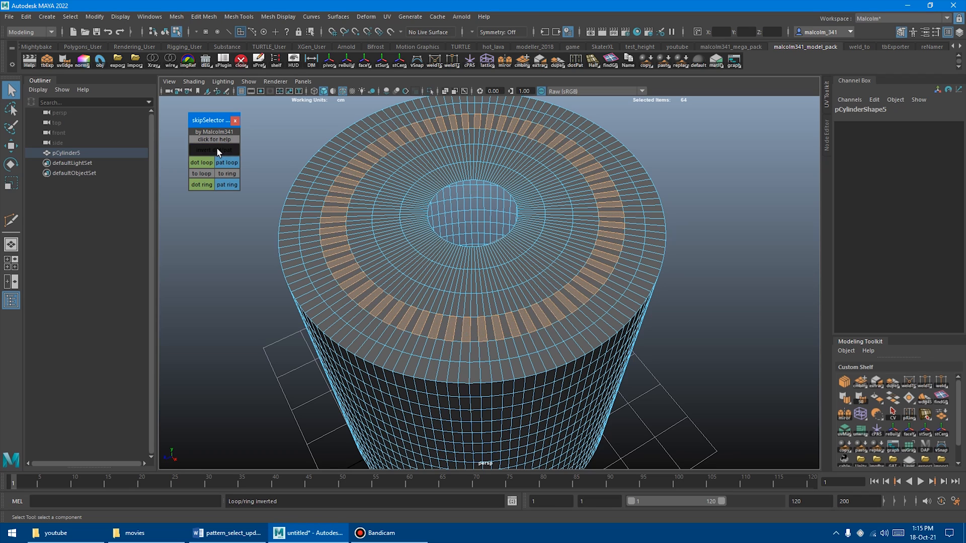
pyautogui.click(213, 150)
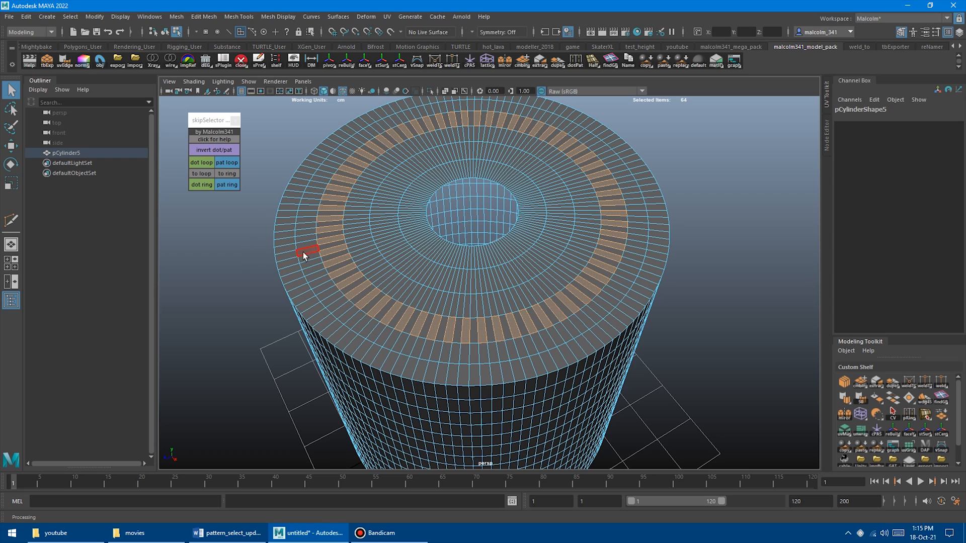
# Pick a face near the cap edge and build an alternating dot ring across the top and side
pyautogui.click(331, 254)
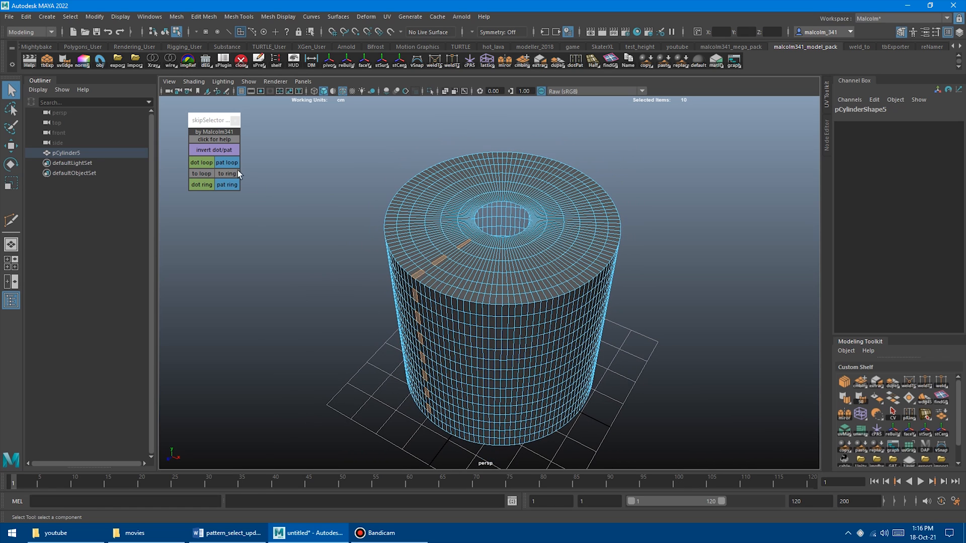
pyautogui.click(213, 150)
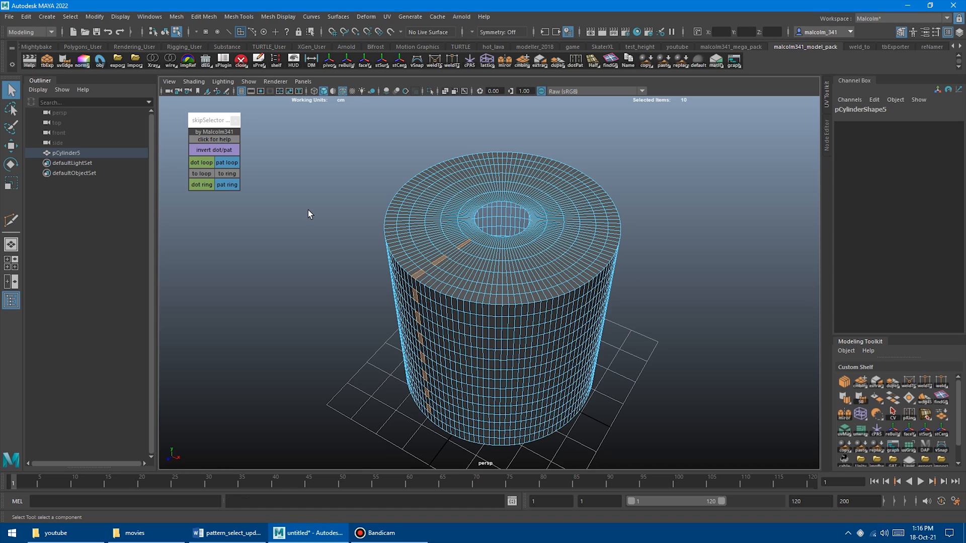
pyautogui.moveTo(217, 173)
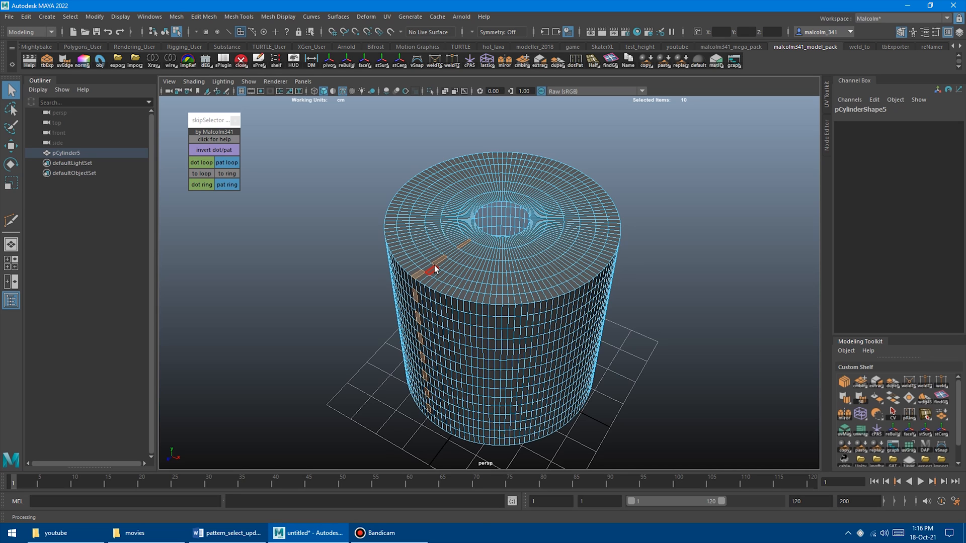
pyautogui.moveTo(406, 265)
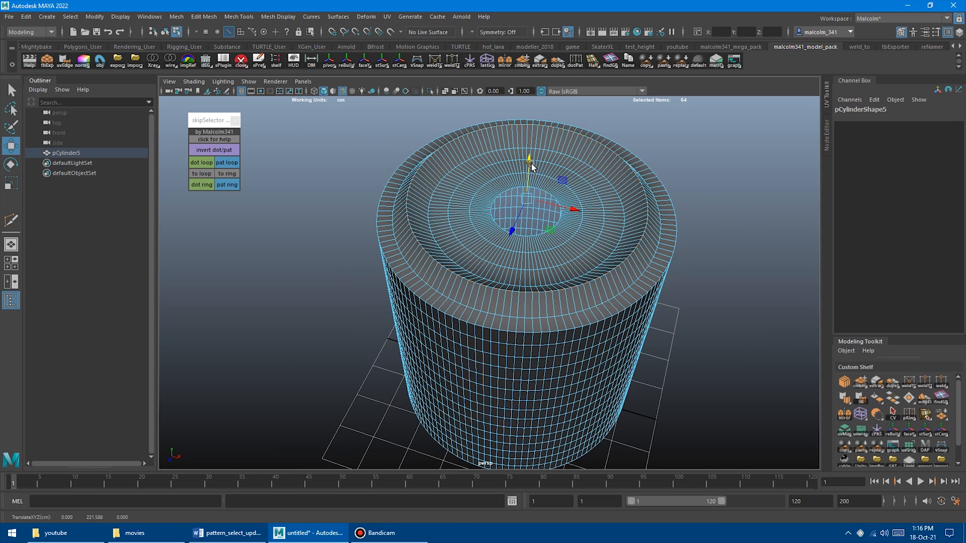
# Create an alternating dot ring of 64 vertices around a top-cap loop
pyautogui.click(213, 150)
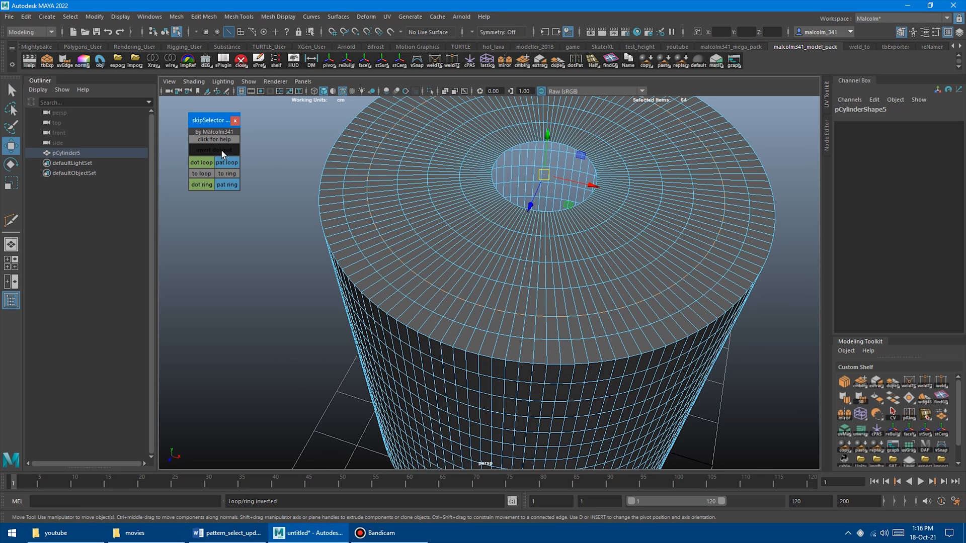
pyautogui.click(213, 150)
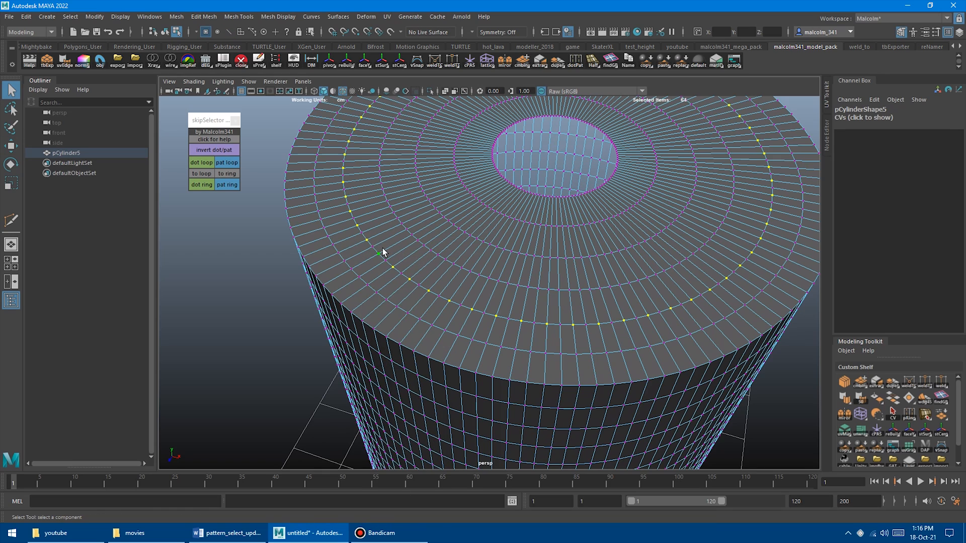
pyautogui.click(201, 163)
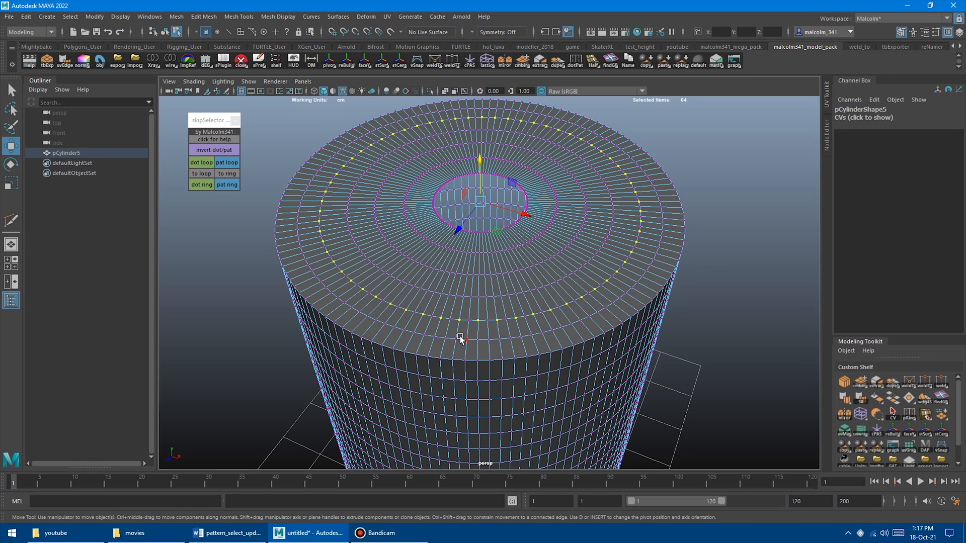
# Pick two faces on the top cap and extend them into an alternating dot loop
pyautogui.click(390, 289)
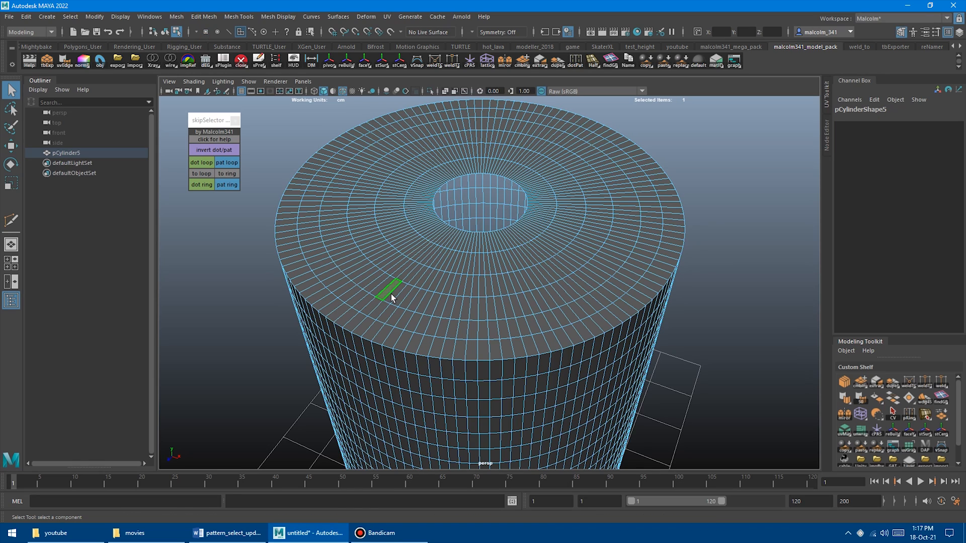
pyautogui.click(201, 162)
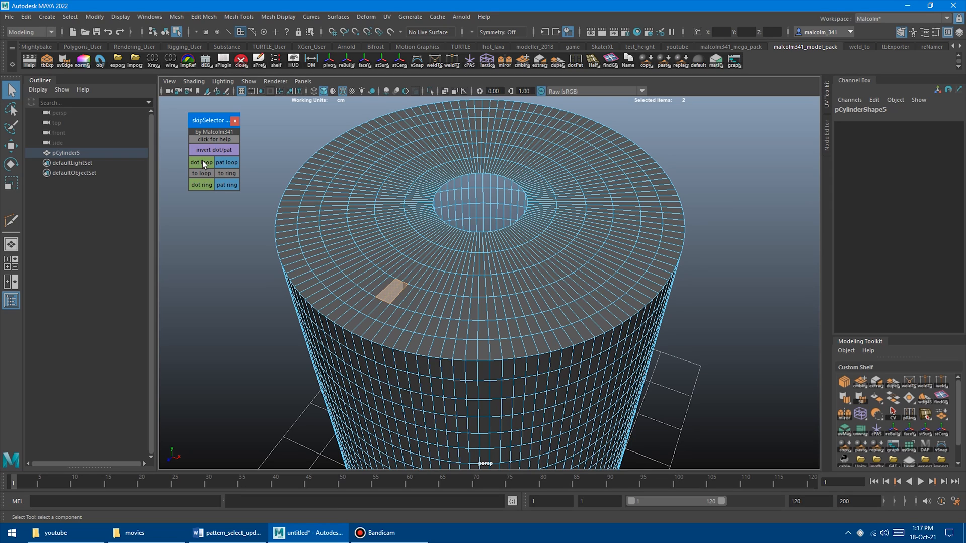
pyautogui.click(201, 162)
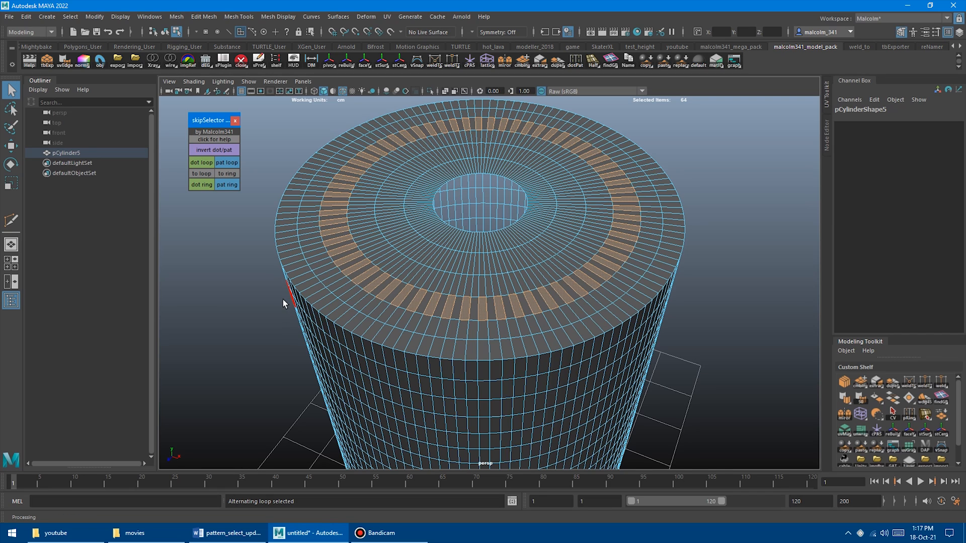
# Switch to vertex mode and build an alternating vertex loop down the cylinder's side
pyautogui.rightClick(378, 233)
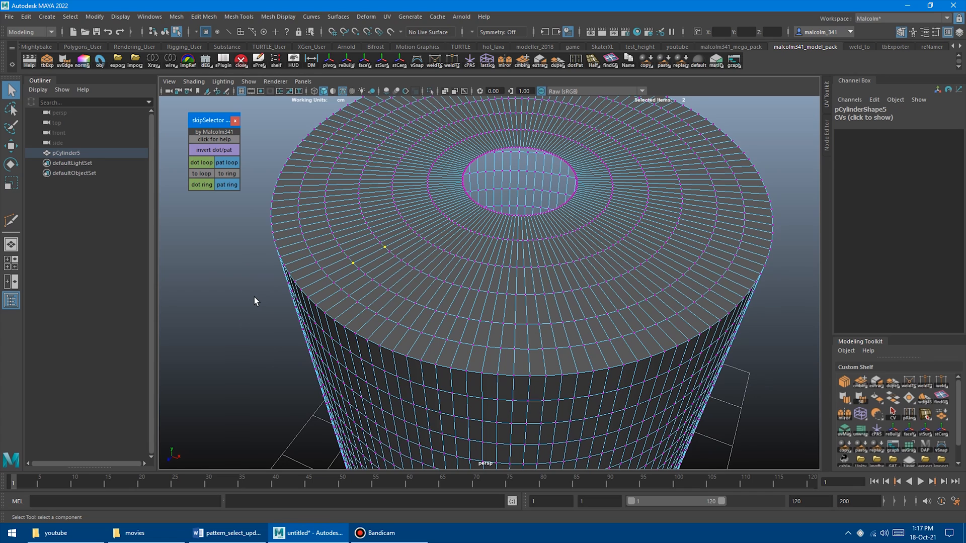
pyautogui.click(201, 162)
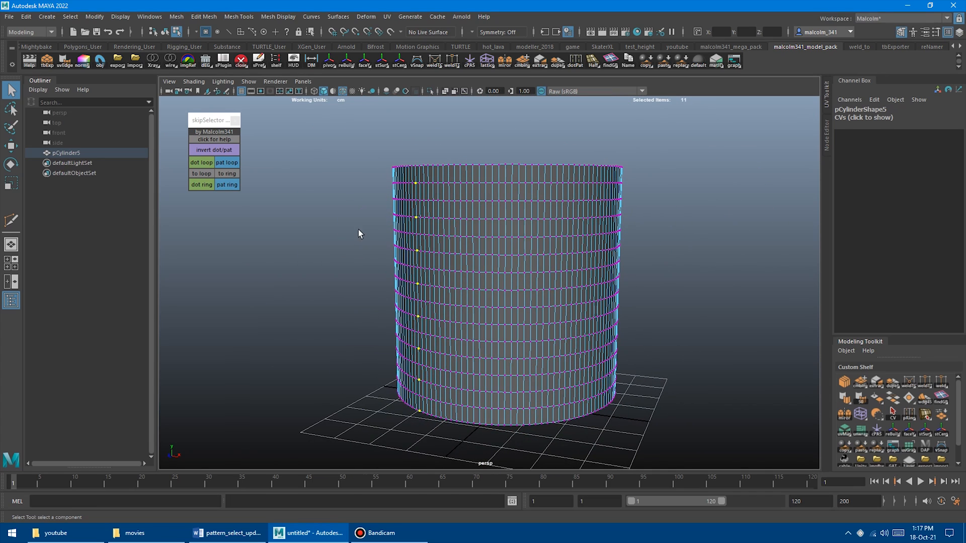
pyautogui.click(213, 150)
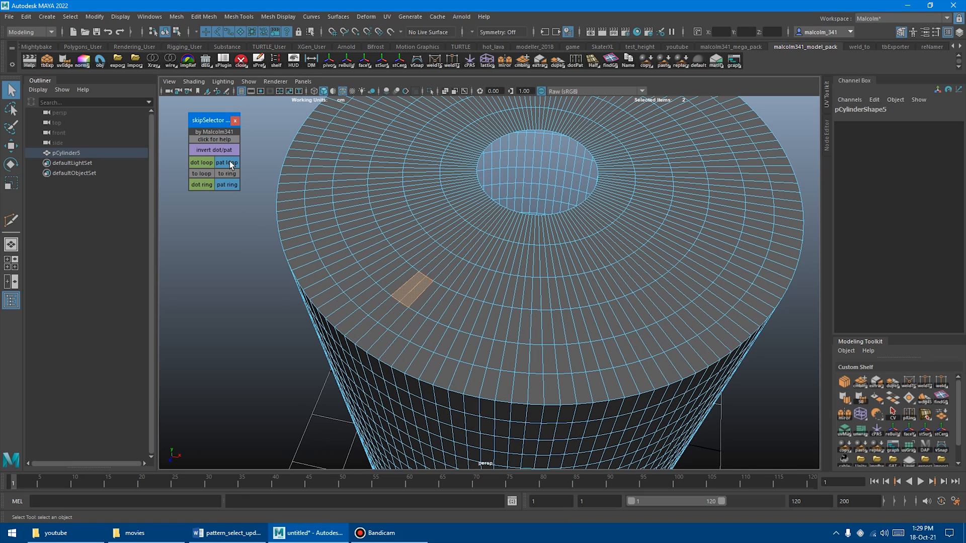
# Repeat the picked faces as a pattern loop and invert it to select the gaps
pyautogui.click(227, 162)
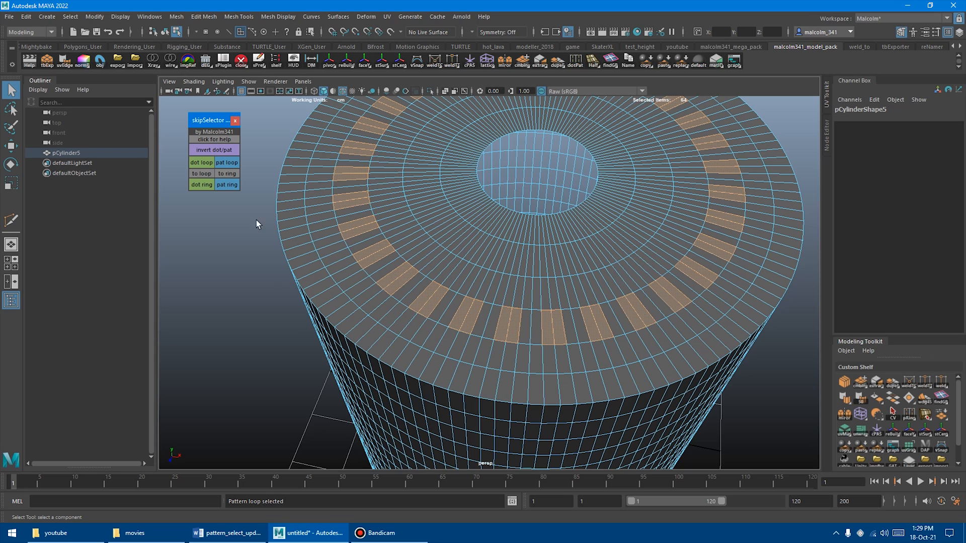
pyautogui.click(213, 150)
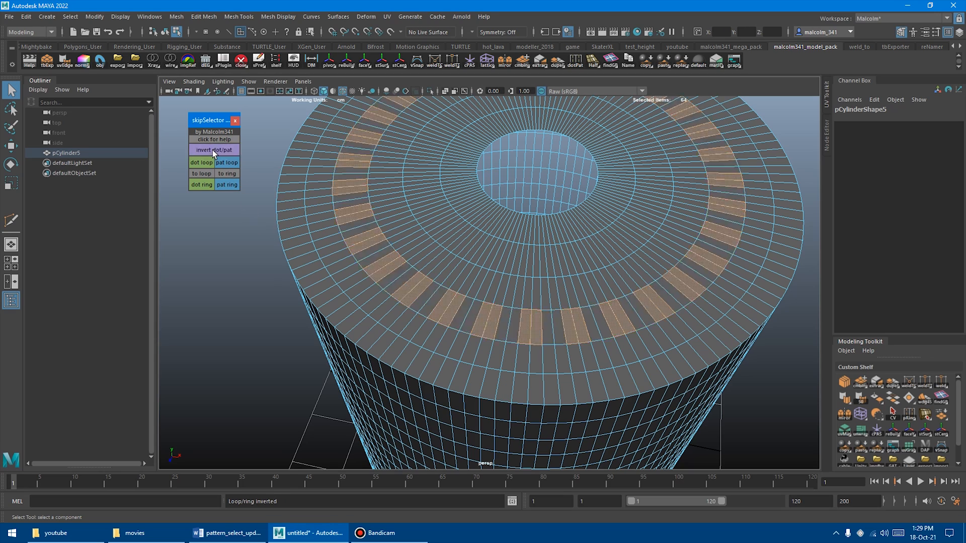
# Pick a four-face block, repeat it around the top cap and invert the block pattern
pyautogui.click(406, 290)
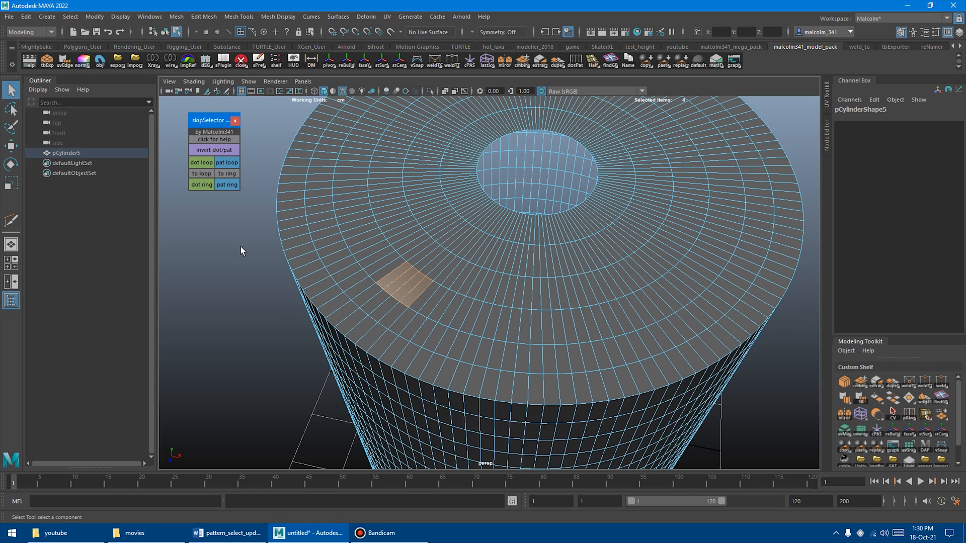
pyautogui.click(214, 150)
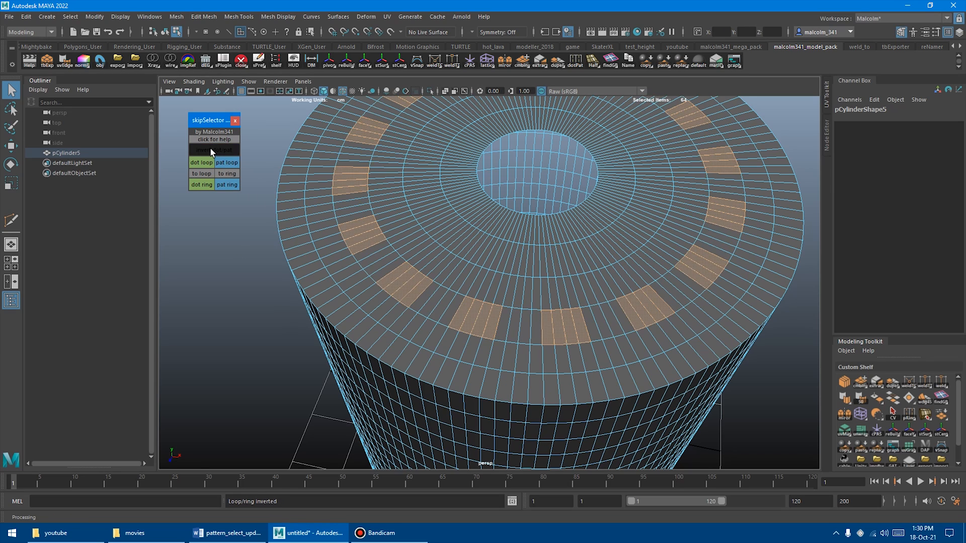
pyautogui.click(214, 150)
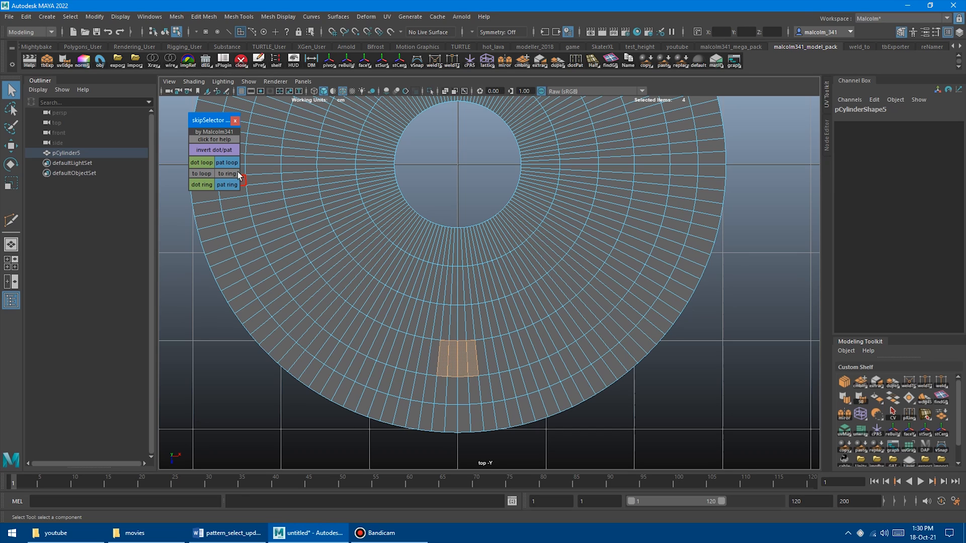
pyautogui.moveTo(326, 264)
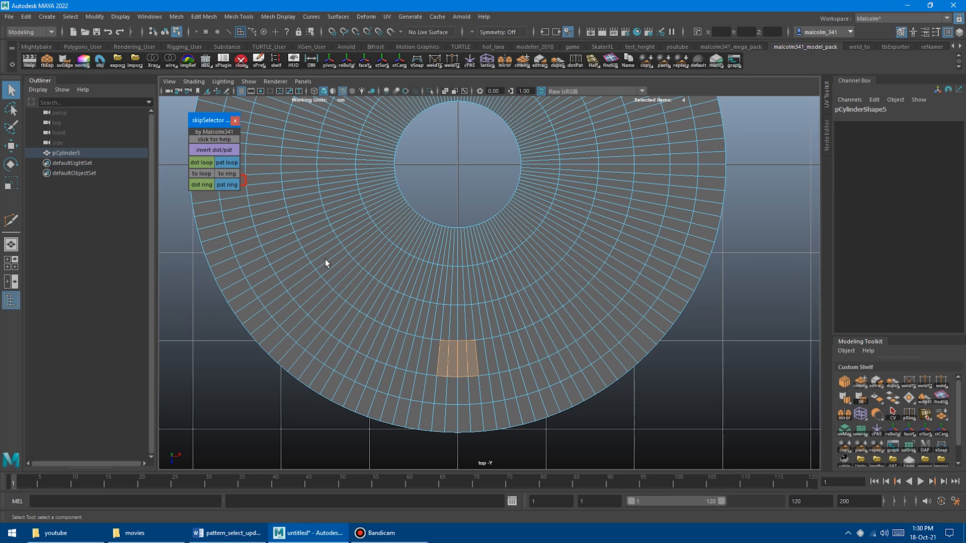
# Repeat the 2x2 face block around the cap with pat loop and invert it
pyautogui.click(226, 162)
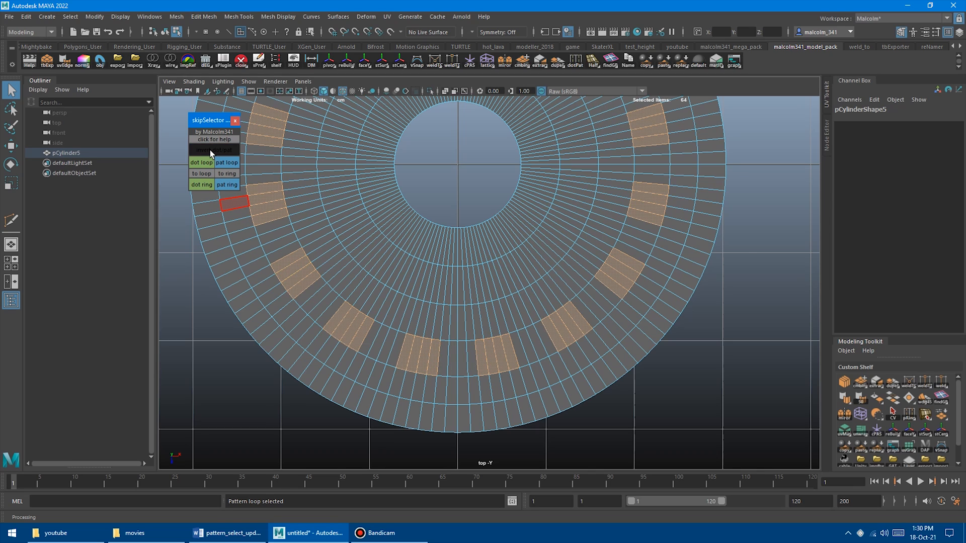
pyautogui.click(214, 150)
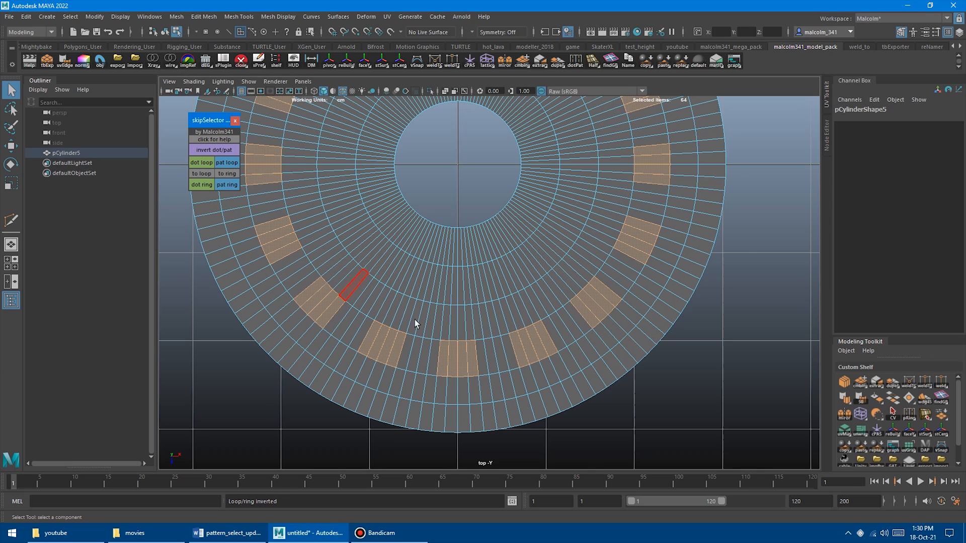
pyautogui.click(462, 361)
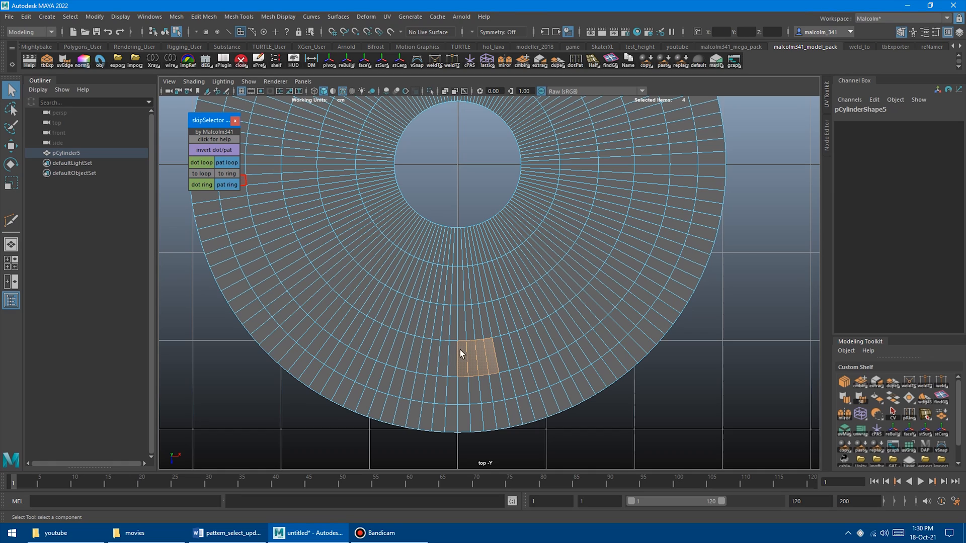
pyautogui.moveTo(481, 344)
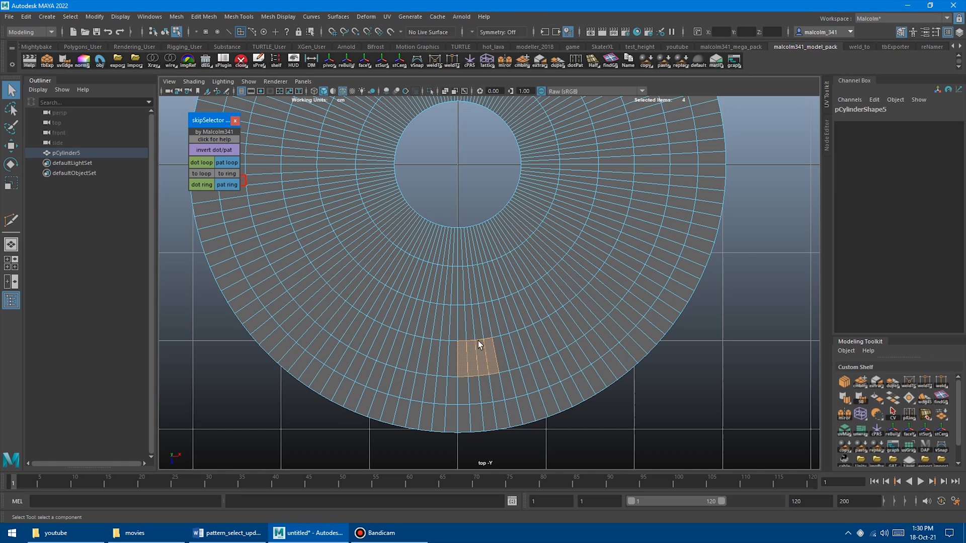
pyautogui.moveTo(385, 271)
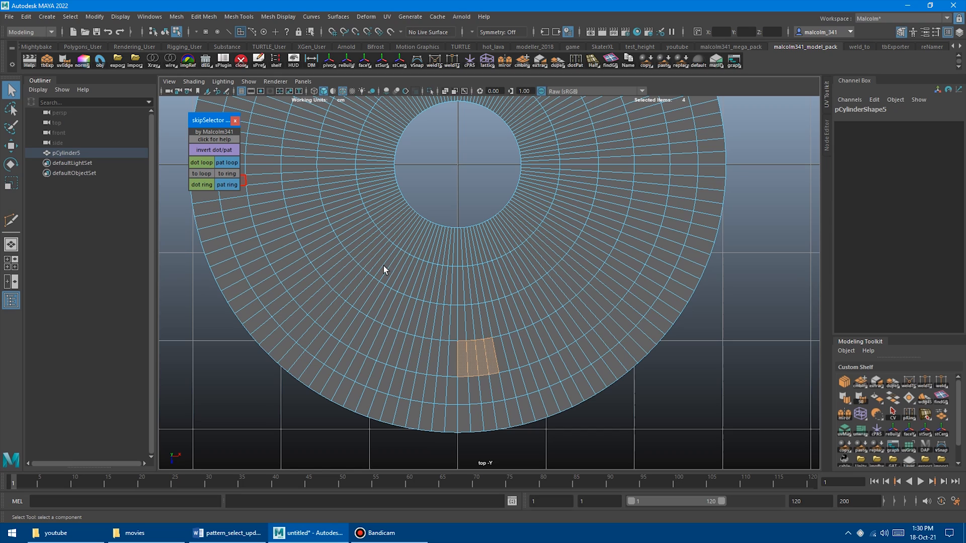
# Re-apply the four-face block pattern loop and invert it again around the ring
pyautogui.click(226, 162)
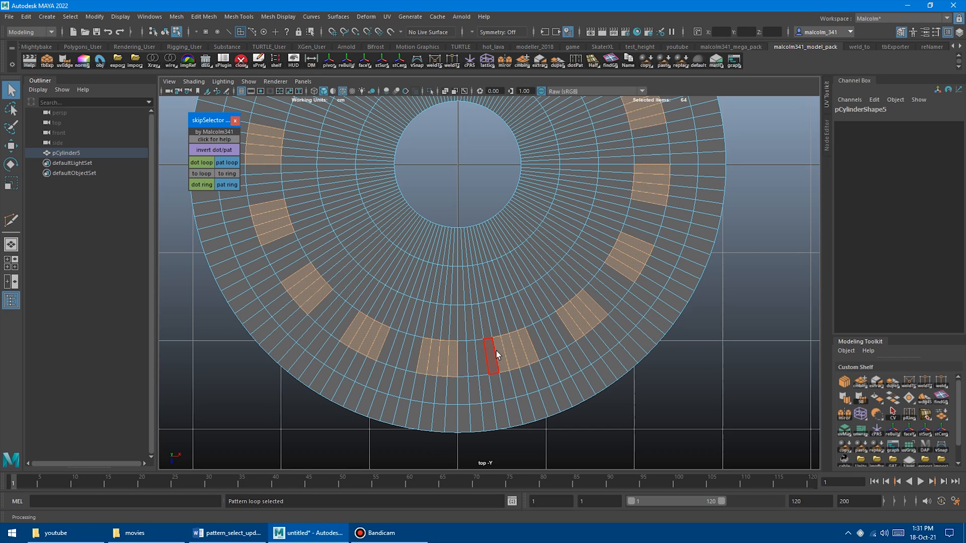
pyautogui.click(213, 150)
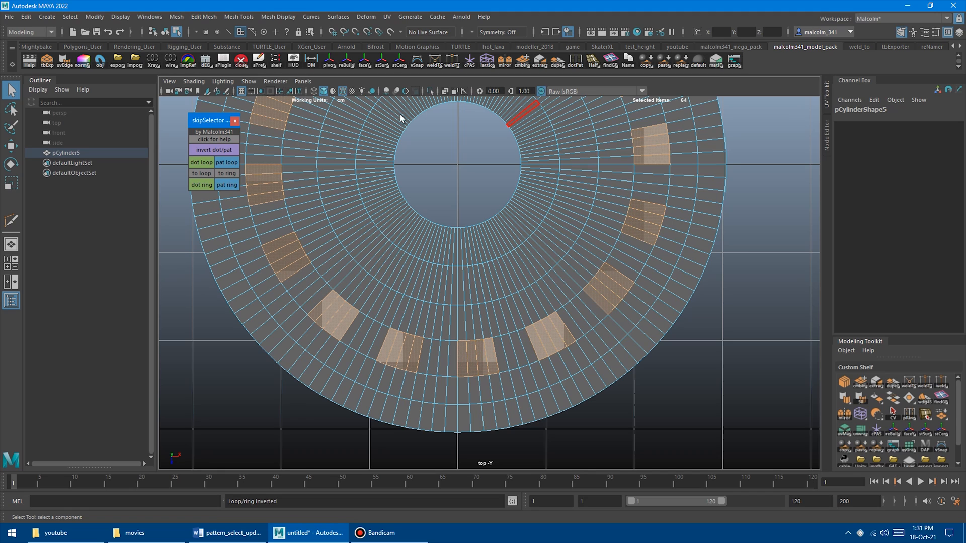
pyautogui.click(290, 256)
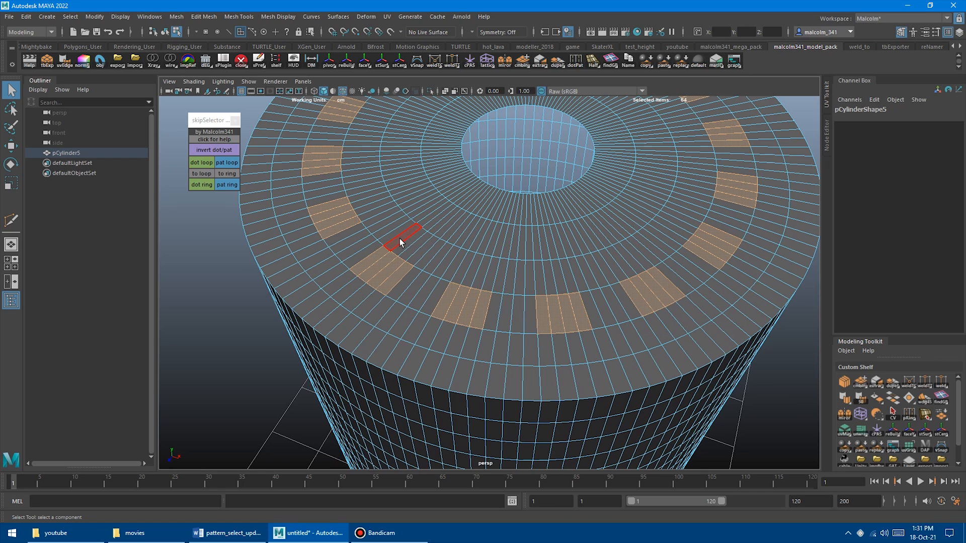
# Build a 64-vertex pattern loop in spaced groups around a top-cap ring
pyautogui.click(227, 162)
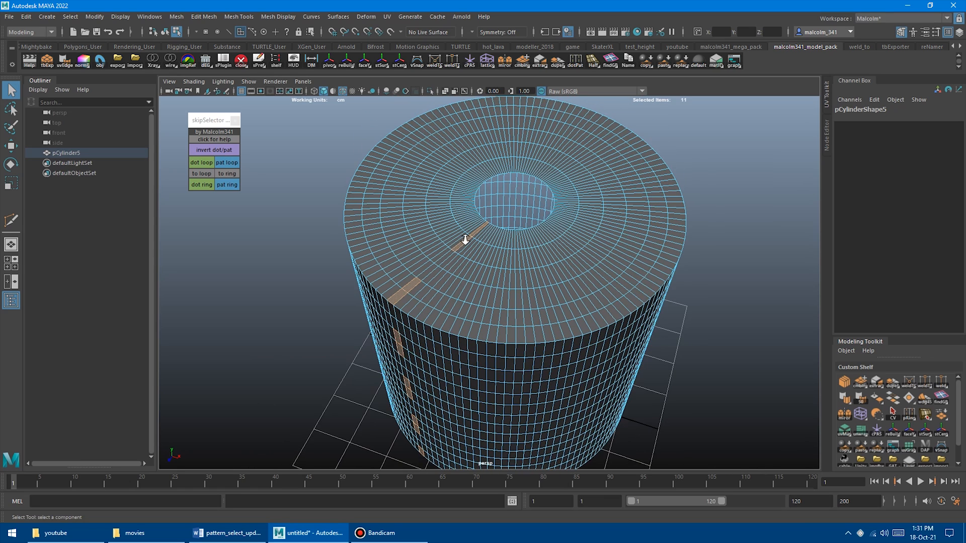
pyautogui.click(213, 150)
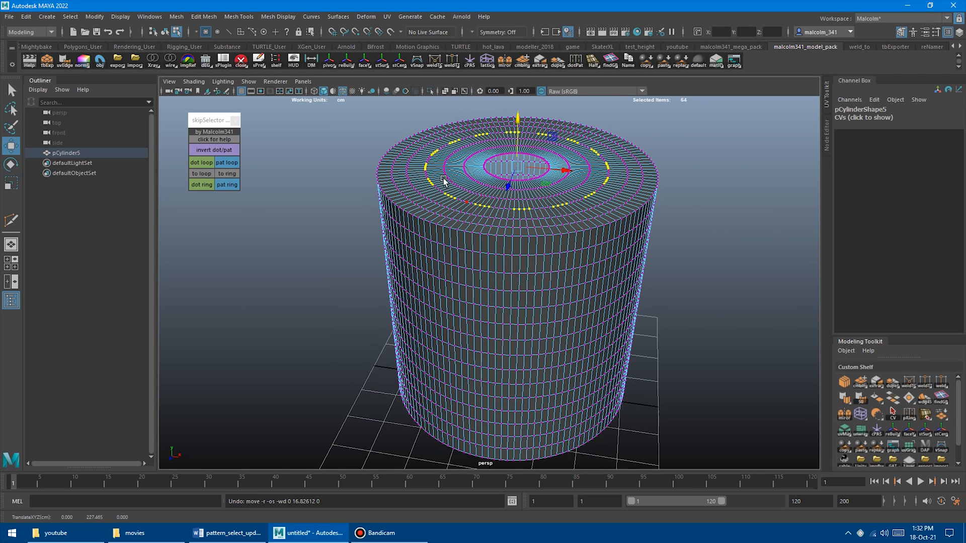
# Zoom in on the top cap to shift-select an arc of about twenty consecutive vertices
pyautogui.scroll(3)
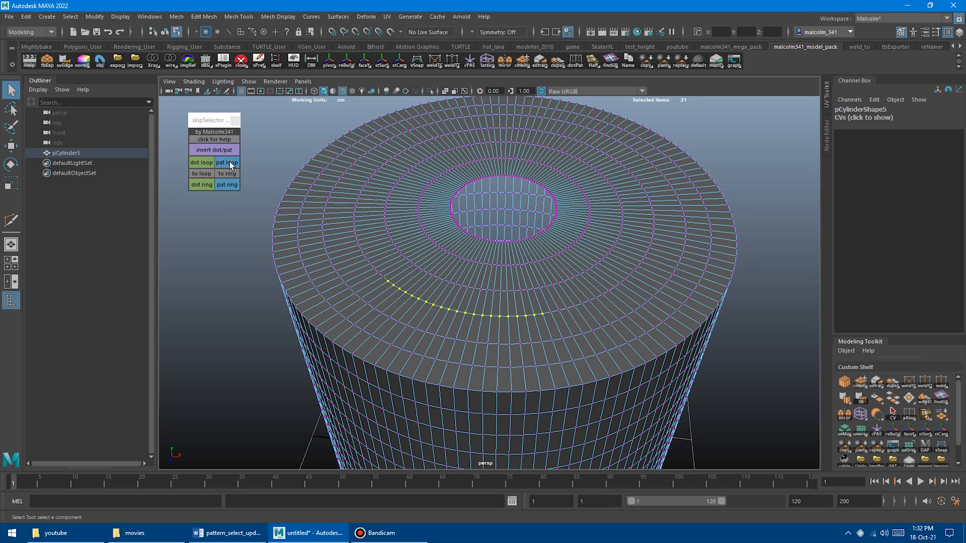
# Attempt a pattern loop from the 21-vertex arc and dismiss the over-16-components warning
pyautogui.click(227, 162)
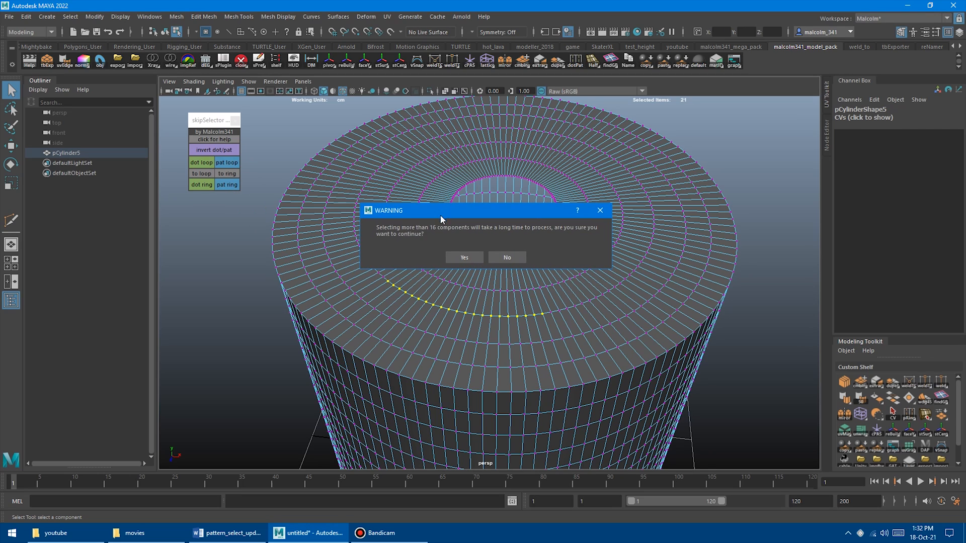
pyautogui.moveTo(422, 248)
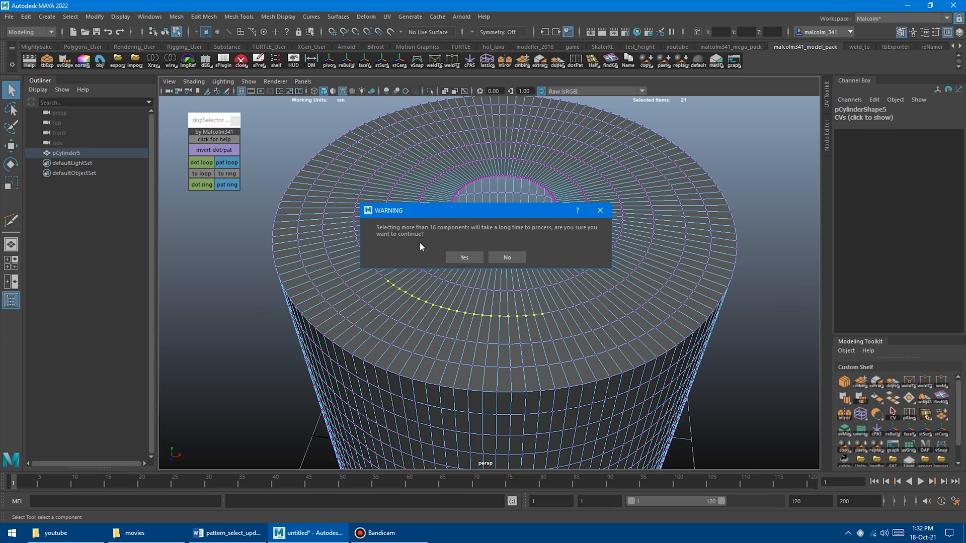
pyautogui.moveTo(438, 240)
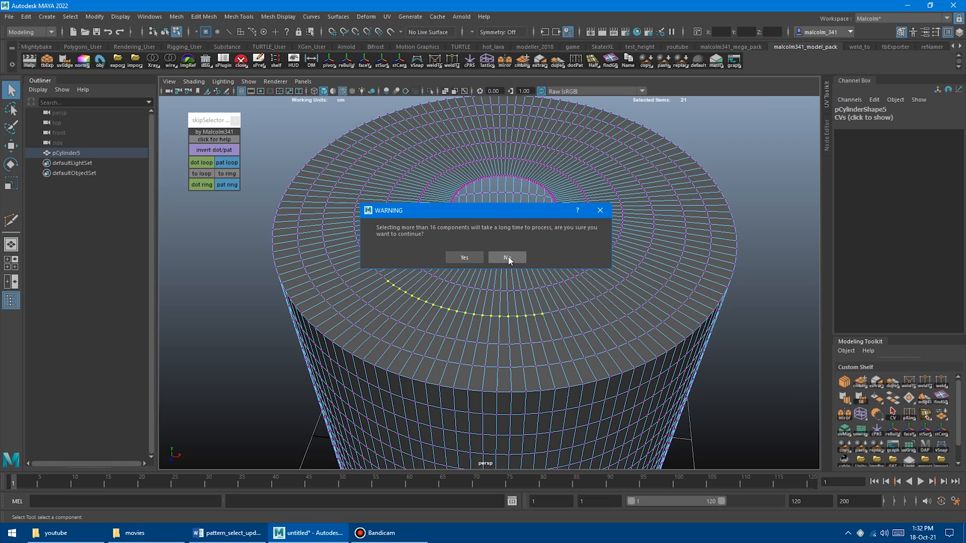
pyautogui.moveTo(627, 354)
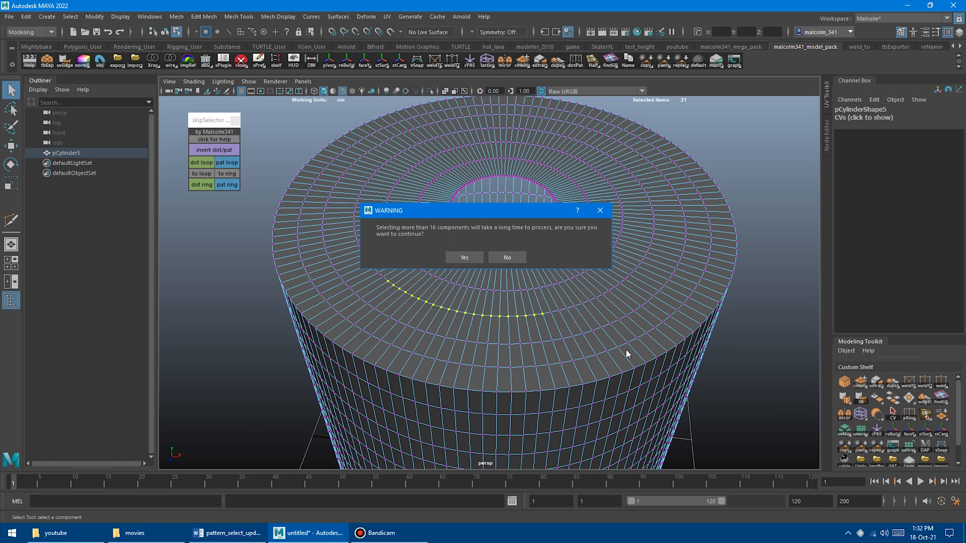
pyautogui.moveTo(410, 328)
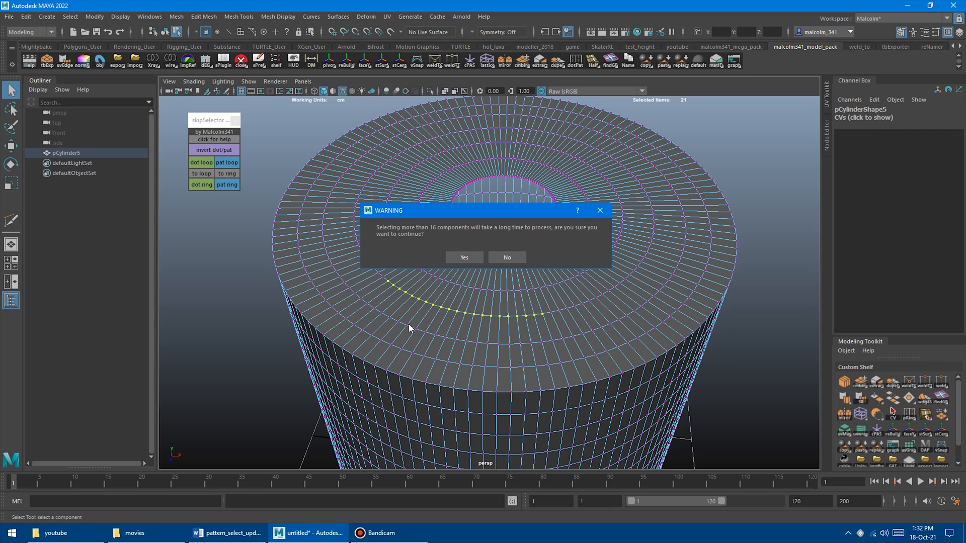
pyautogui.moveTo(308, 276)
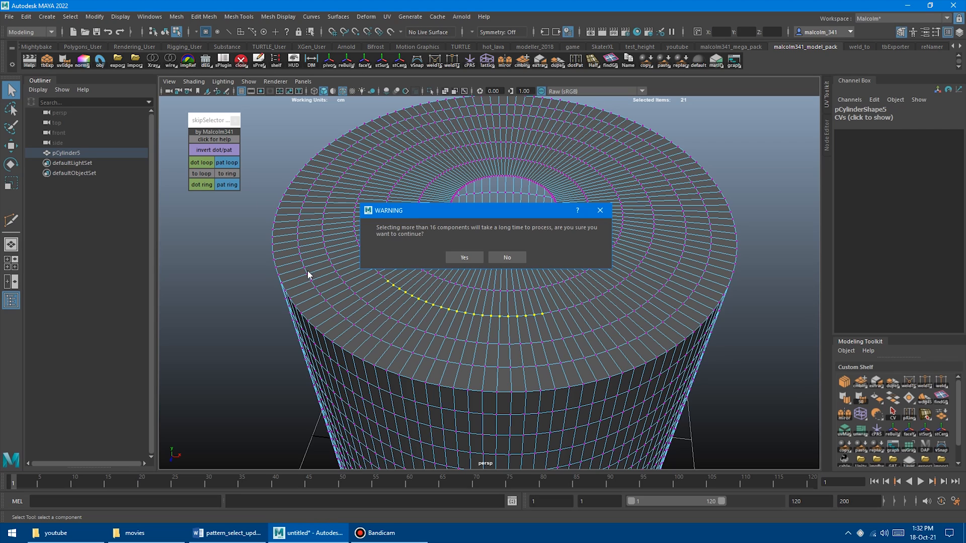
pyautogui.moveTo(397, 256)
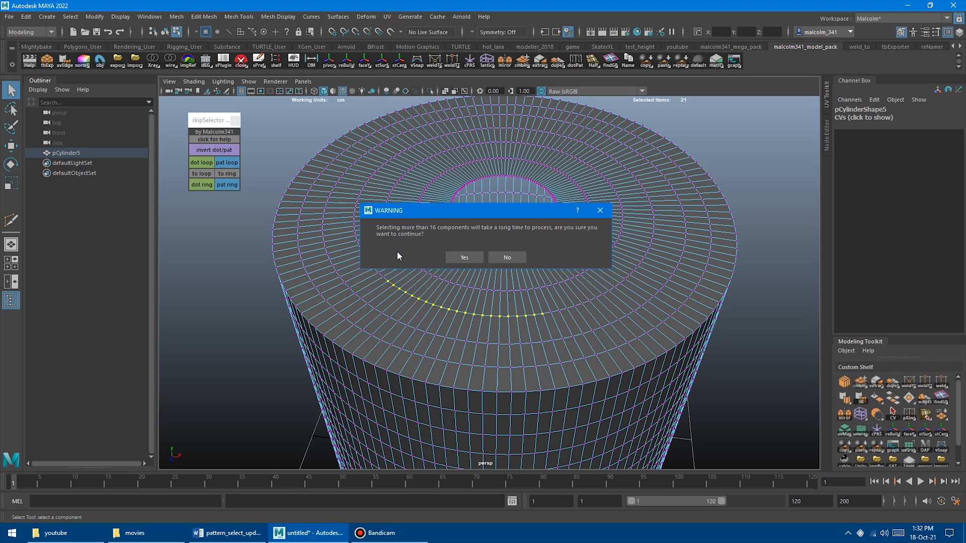
pyautogui.click(507, 257)
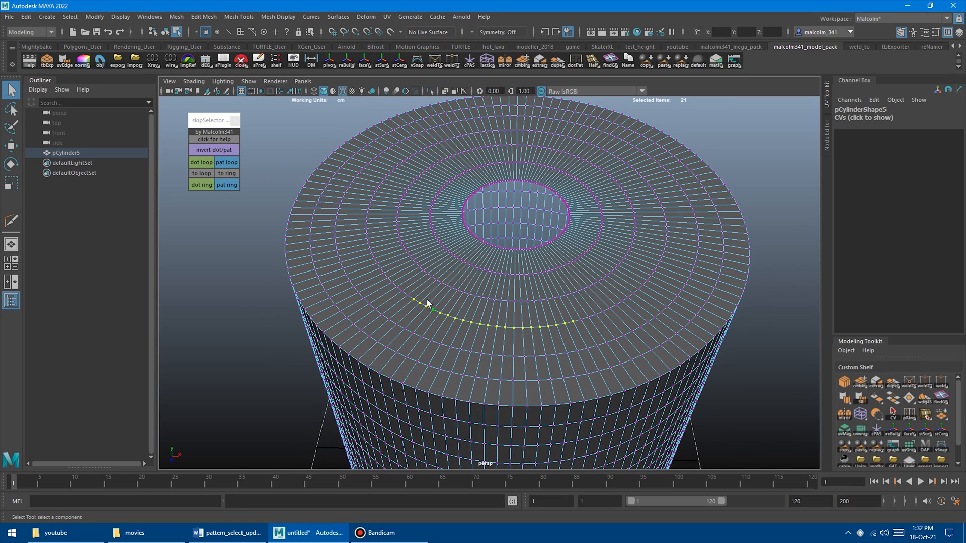
pyautogui.moveTo(447, 284)
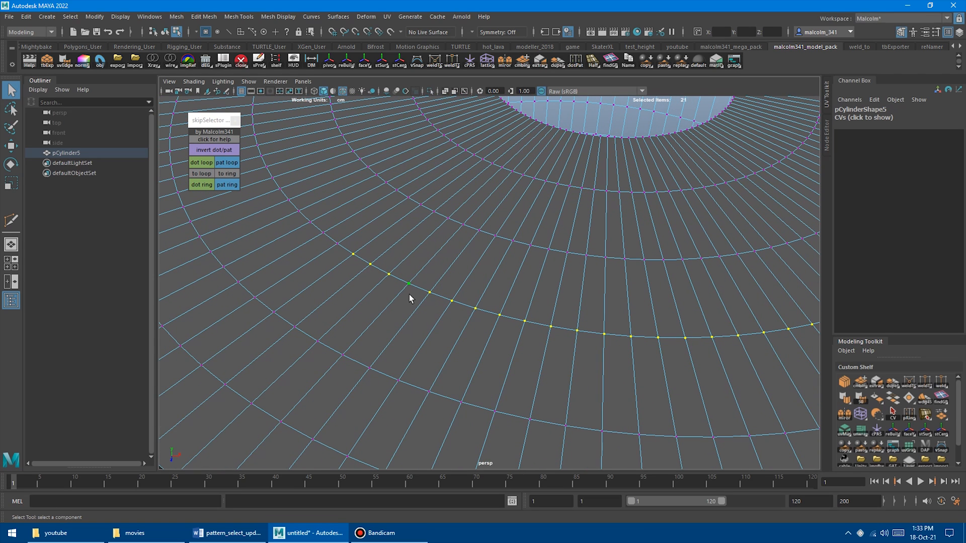
# Extend a skip-one vertex pattern around the full top loop with skipSelector 'dot loop'
pyautogui.click(372, 265)
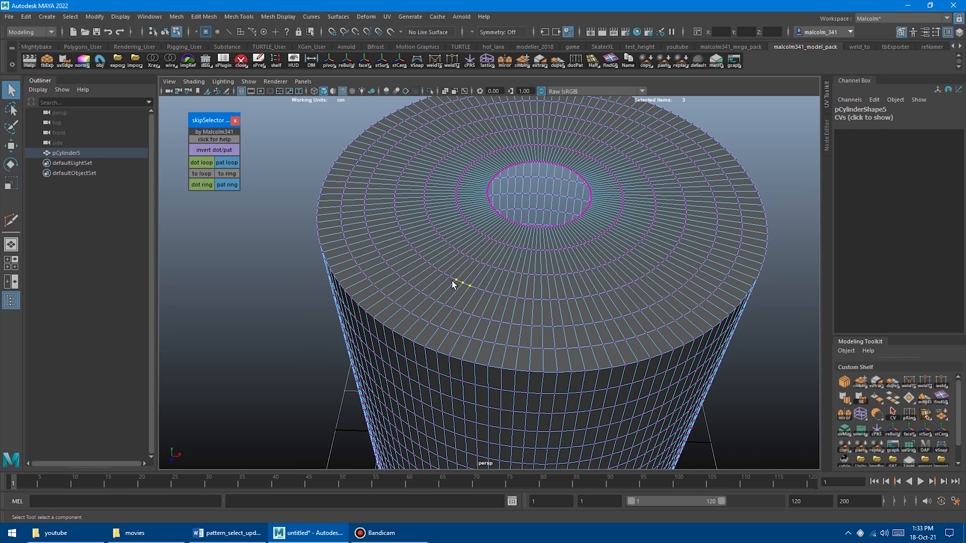
pyautogui.moveTo(394, 320)
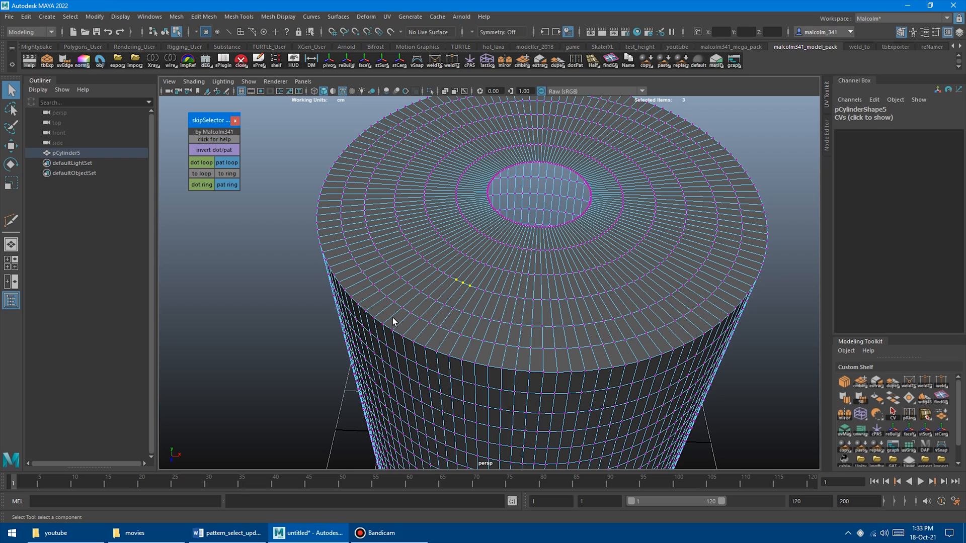
pyautogui.click(227, 163)
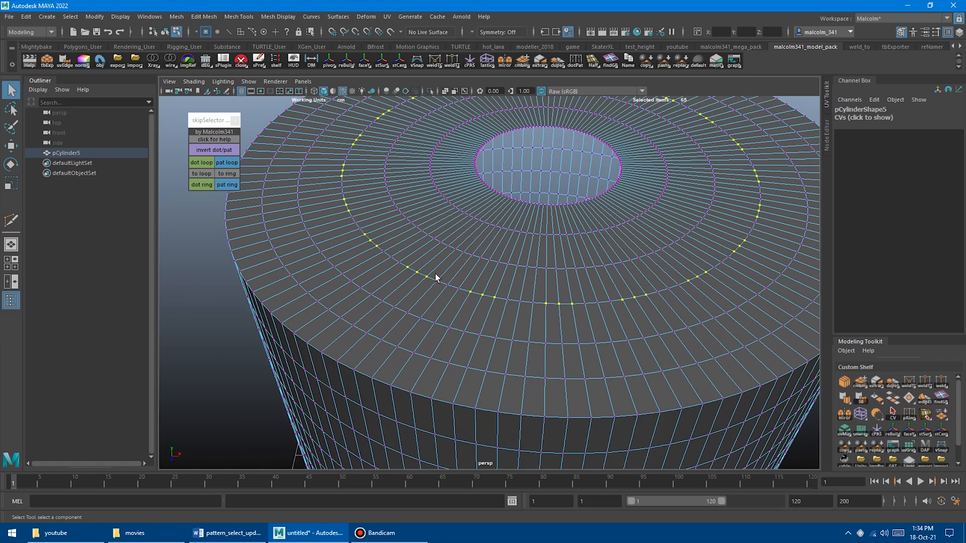
# Grow the dotted vertices into a full loop, then two neighbouring vertices into a ring across the mesh
pyautogui.click(425, 274)
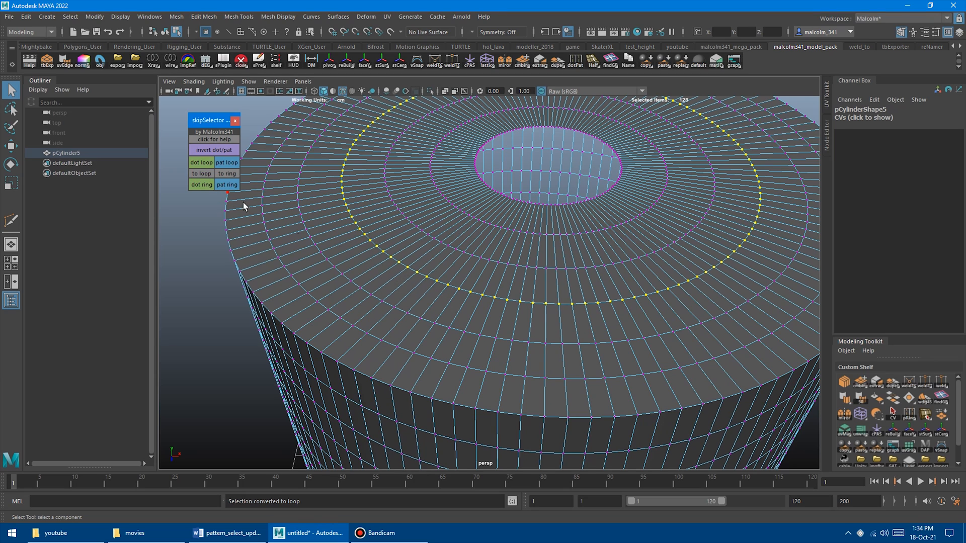
pyautogui.click(227, 173)
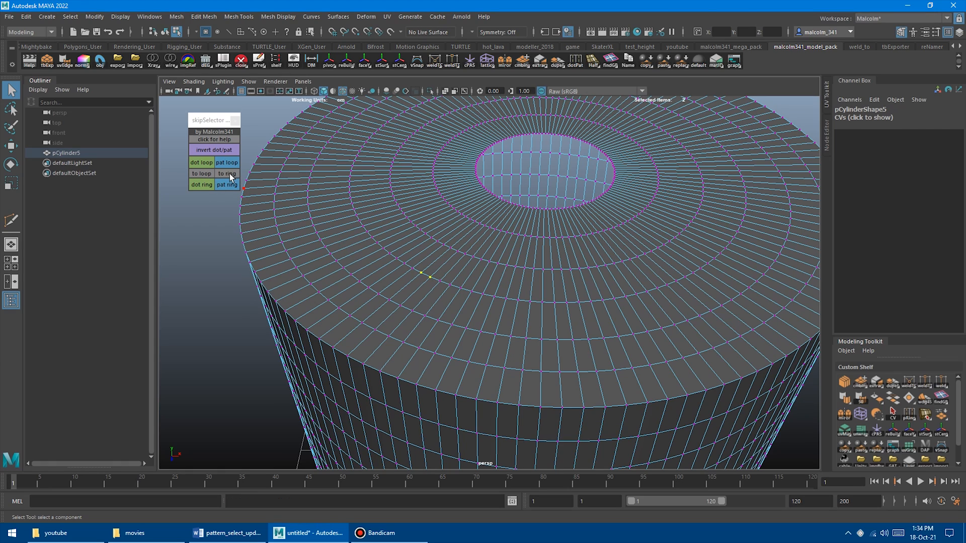
pyautogui.click(226, 173)
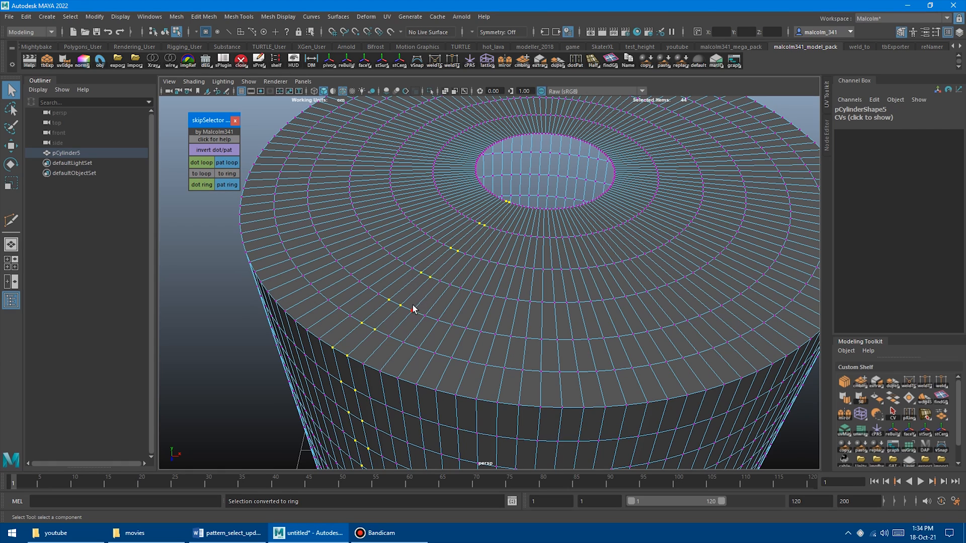
pyautogui.click(201, 173)
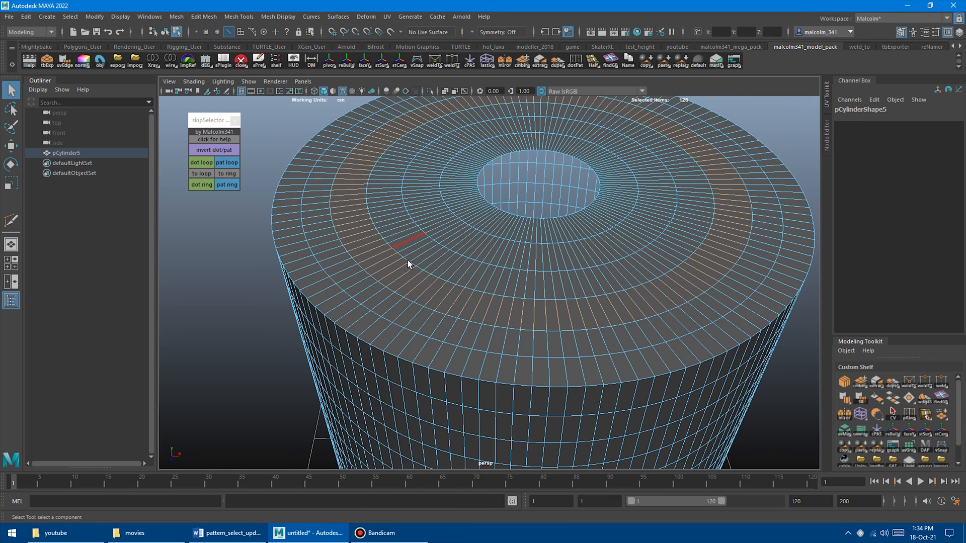
pyautogui.click(201, 173)
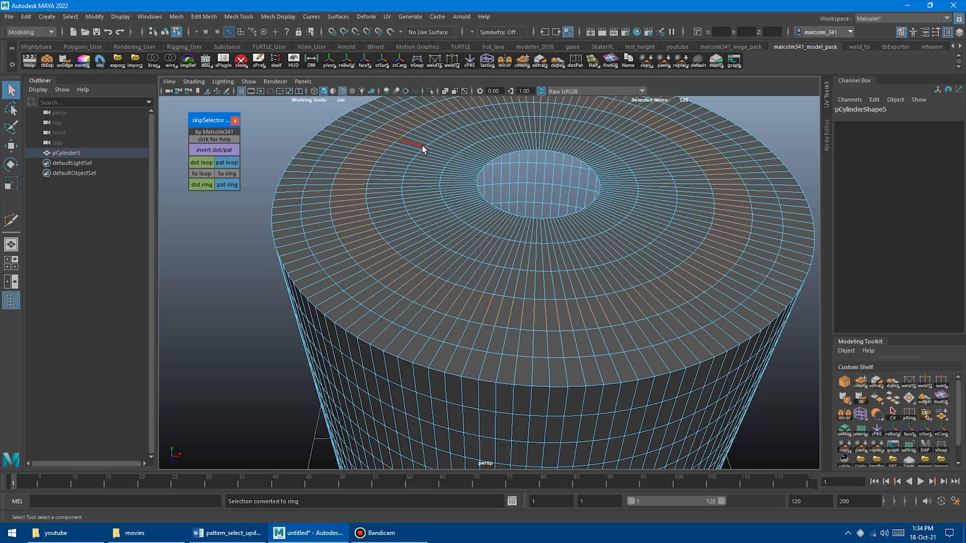
# In face mode, grow adjacent top faces into a ring, a full loop and a 256-face concentric band
pyautogui.click(227, 173)
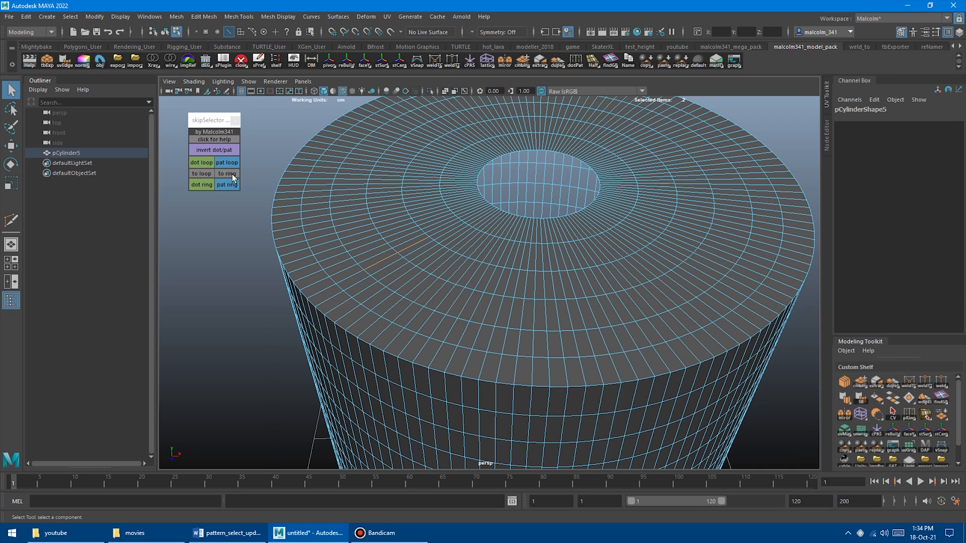
pyautogui.click(227, 174)
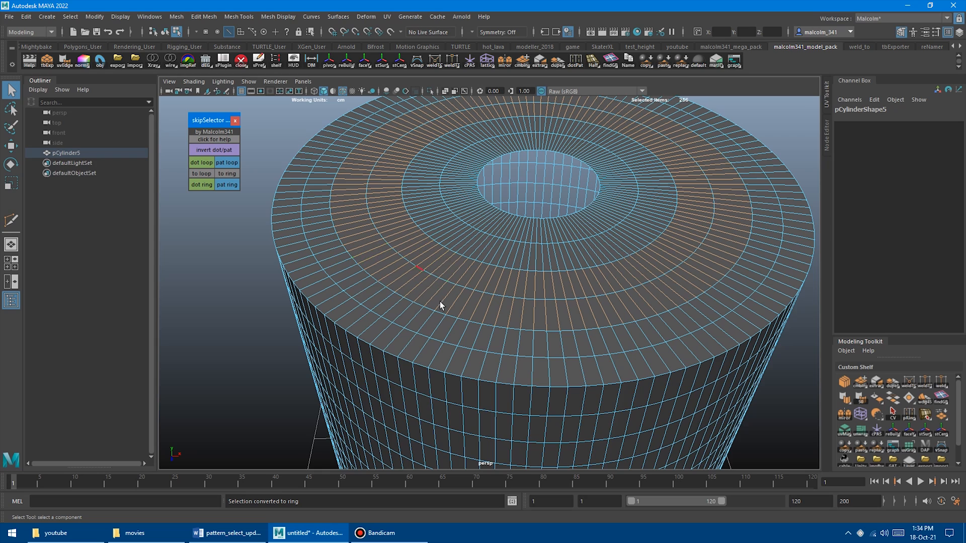
pyautogui.click(379, 249)
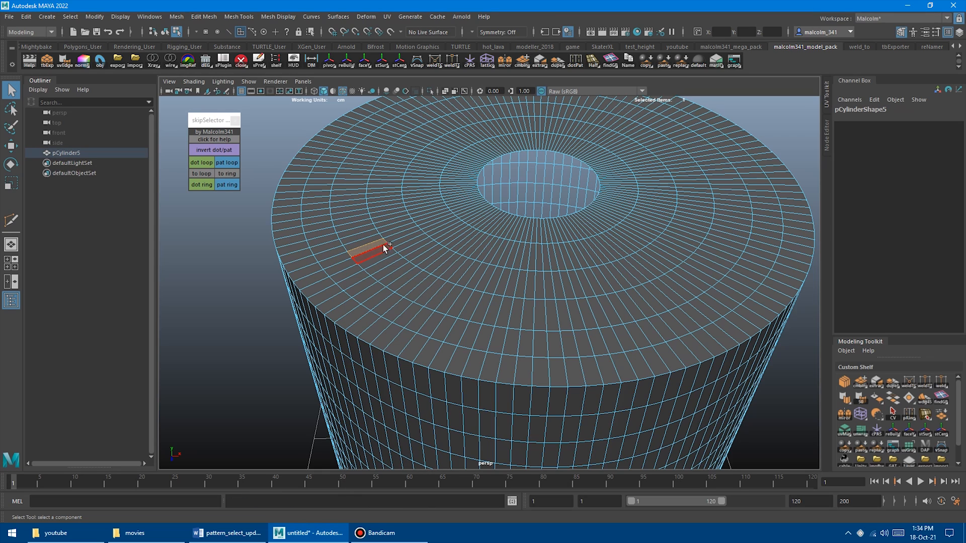
pyautogui.click(201, 173)
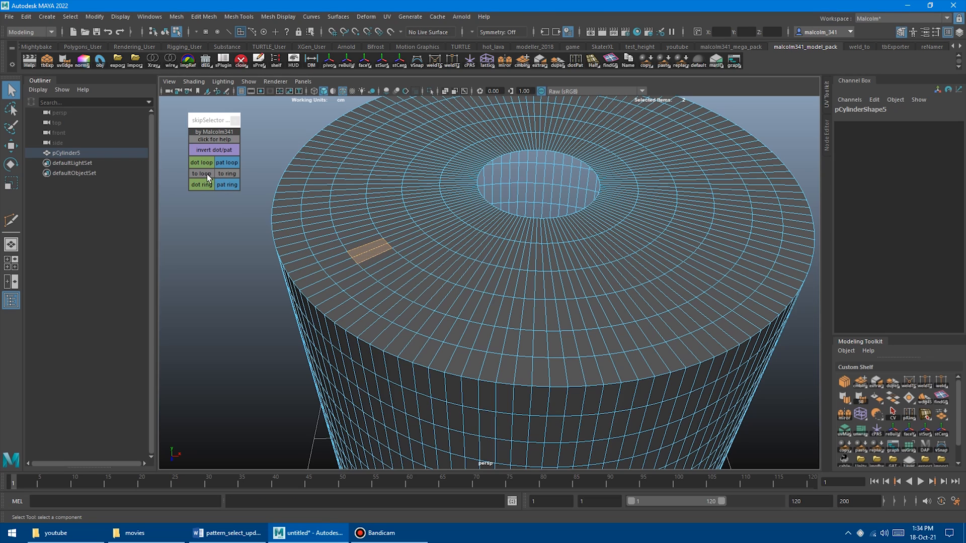
pyautogui.click(226, 174)
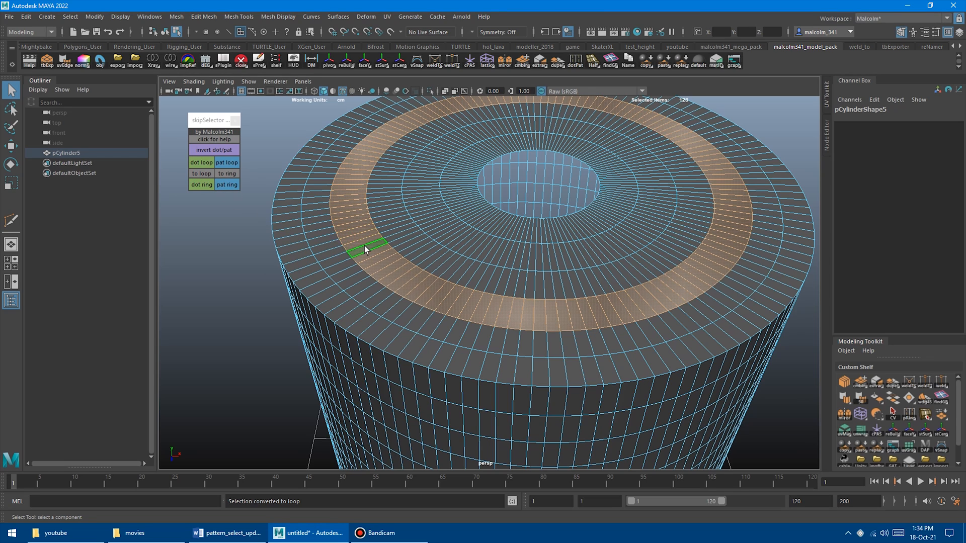
pyautogui.click(227, 173)
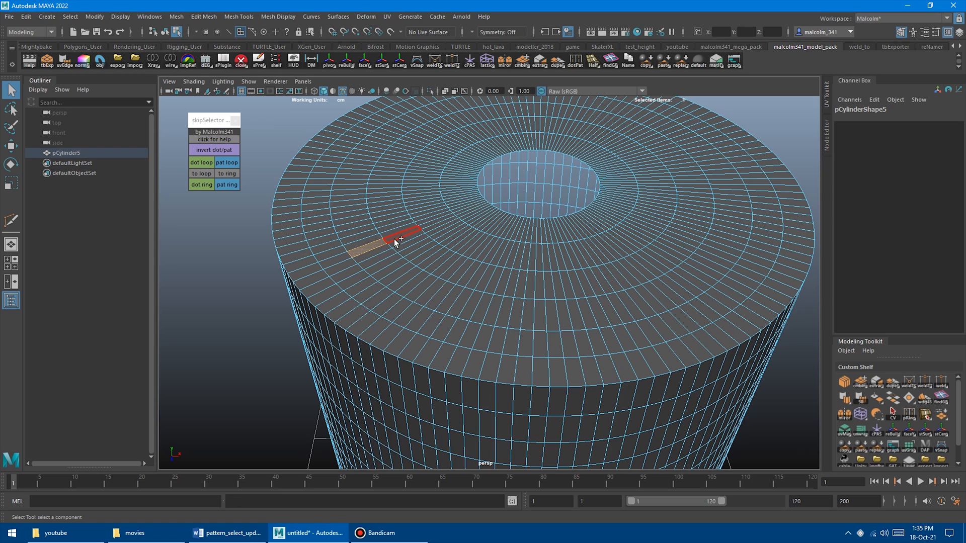
pyautogui.click(226, 173)
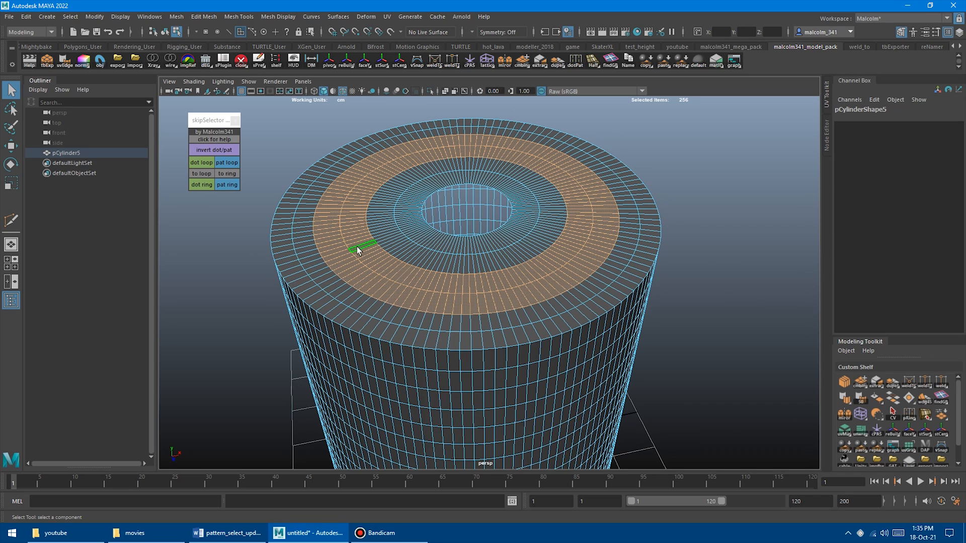
# Repeat gapped top faces as radial stripes with 'dot ring'
pyautogui.click(369, 256)
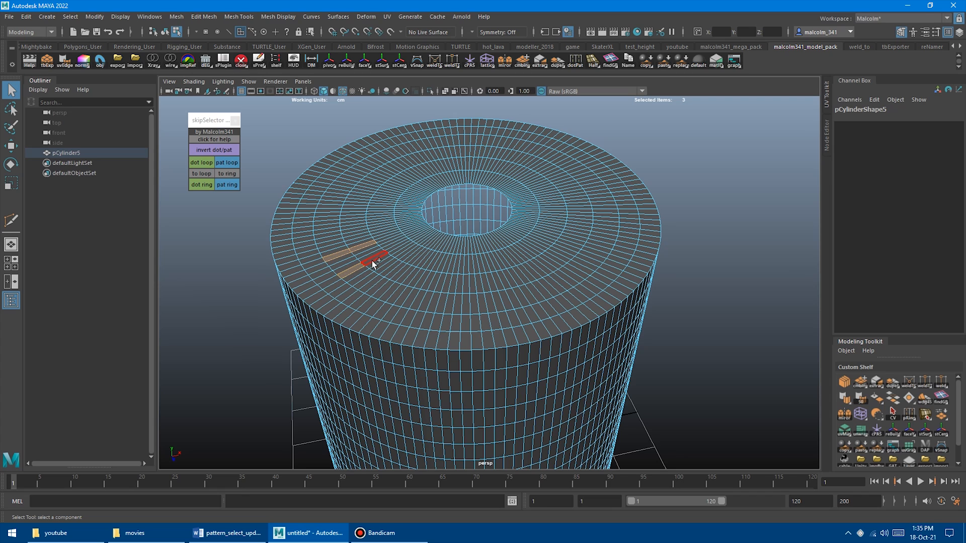
pyautogui.click(227, 185)
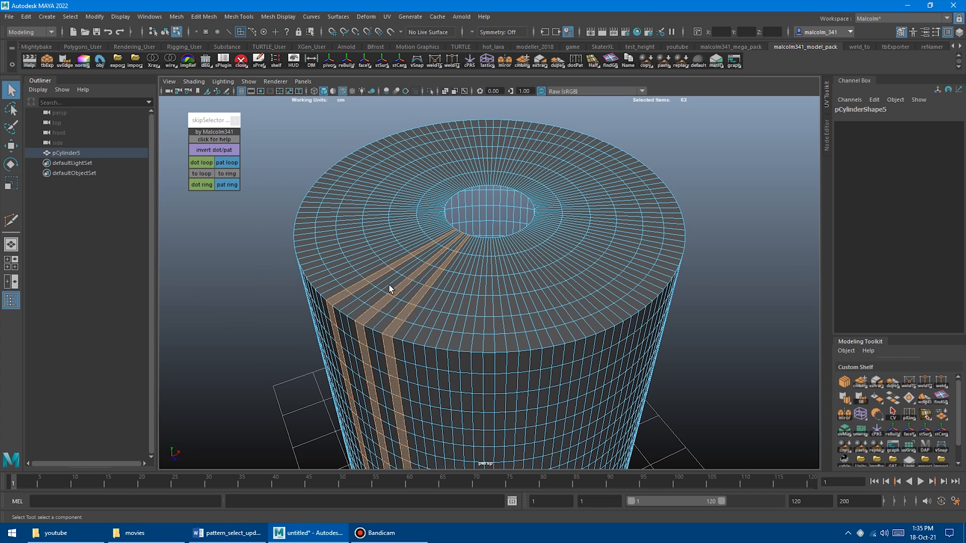
pyautogui.moveTo(272, 227)
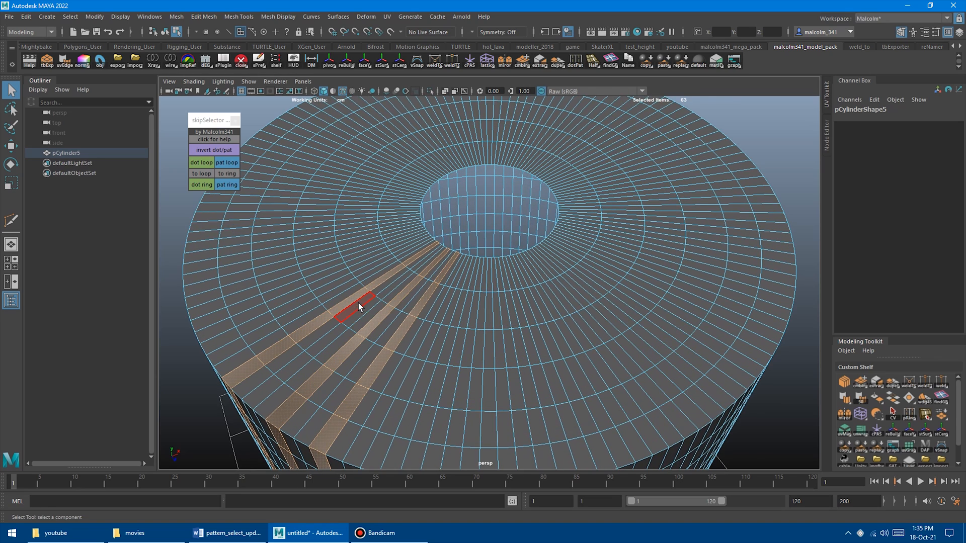
# Repeat two gapped faces around the whole top loop with 'pat loop'
pyautogui.click(202, 162)
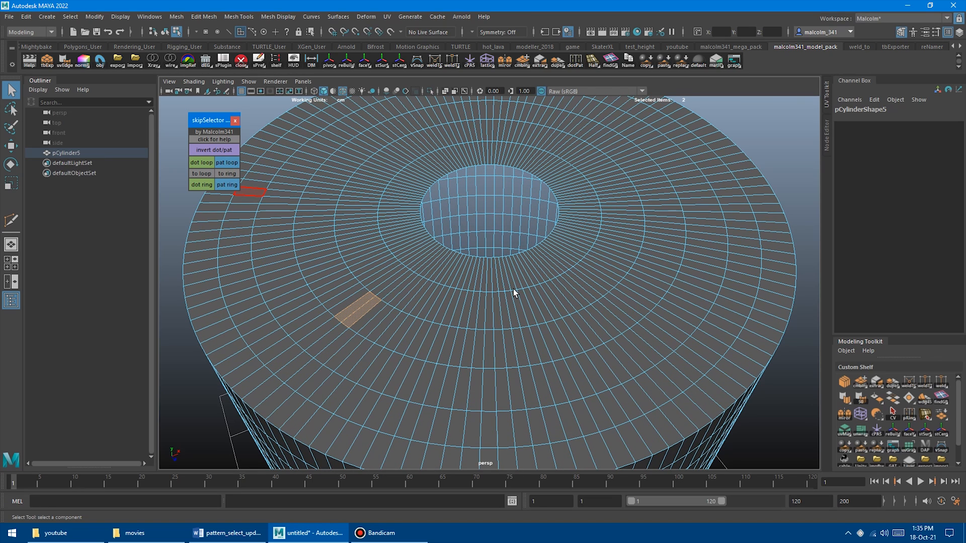
pyautogui.click(227, 162)
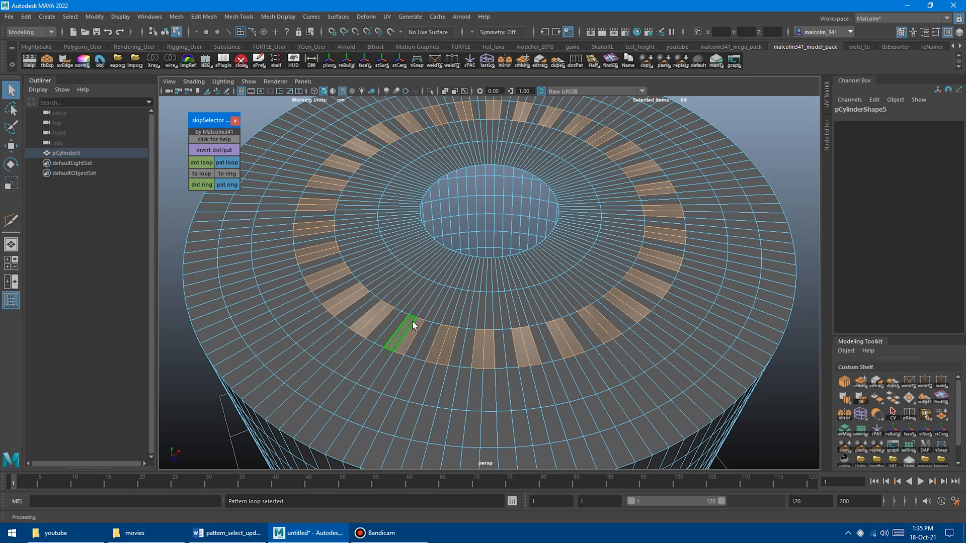
pyautogui.click(392, 281)
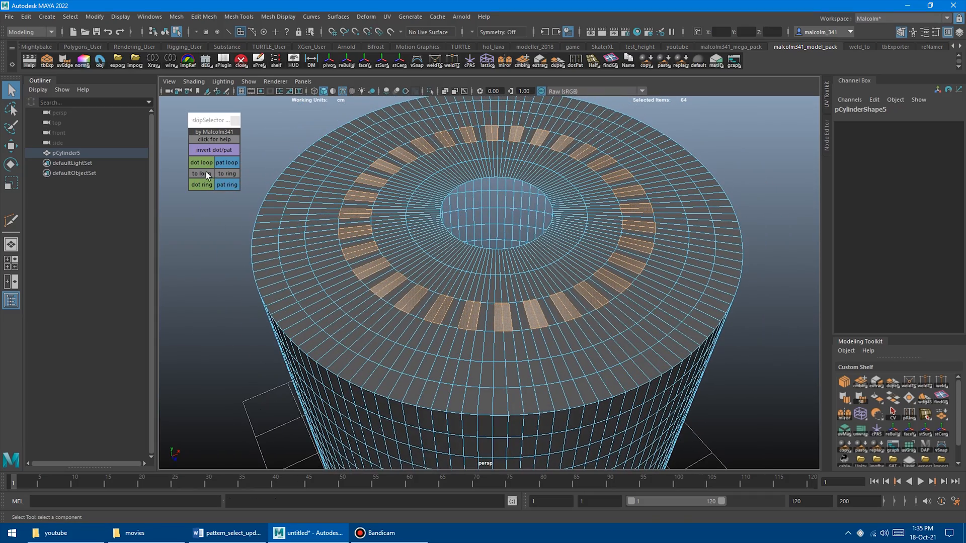
pyautogui.click(202, 173)
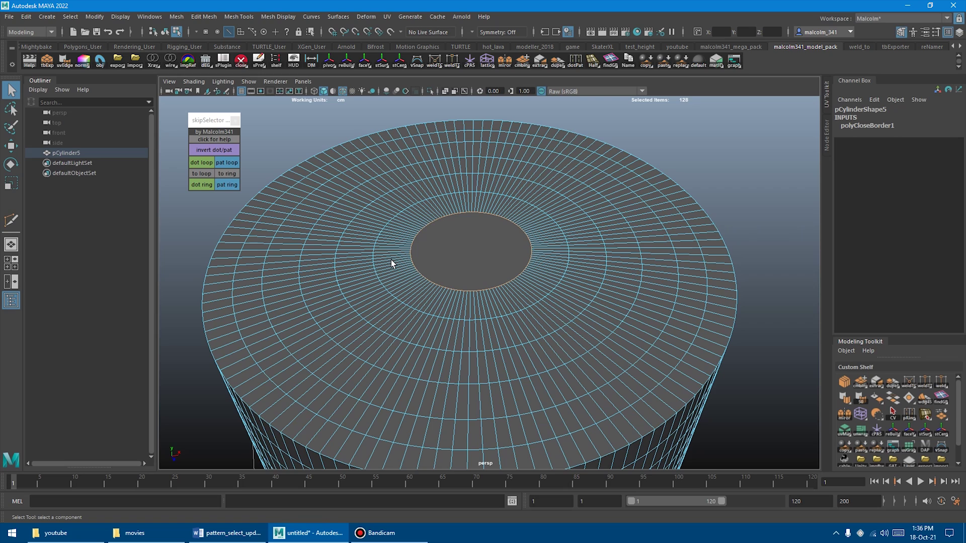
pyautogui.moveTo(474, 260)
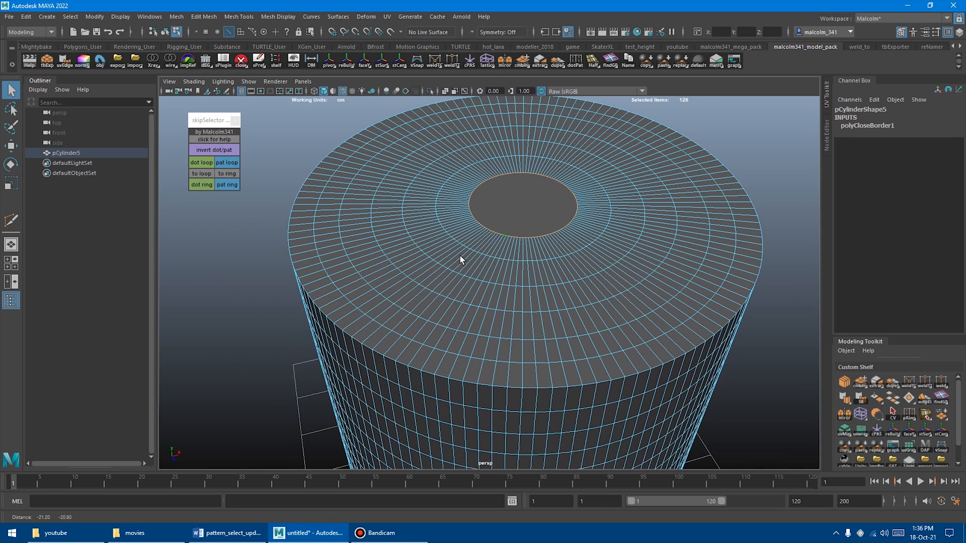
# Extend two spaced faces into a patterned loop across the top and down the side
pyautogui.click(397, 289)
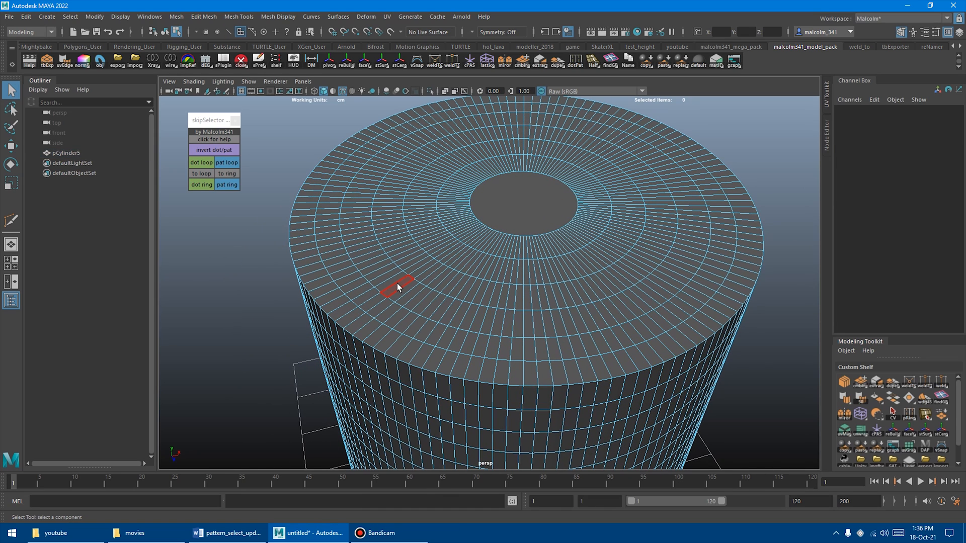
pyautogui.click(226, 162)
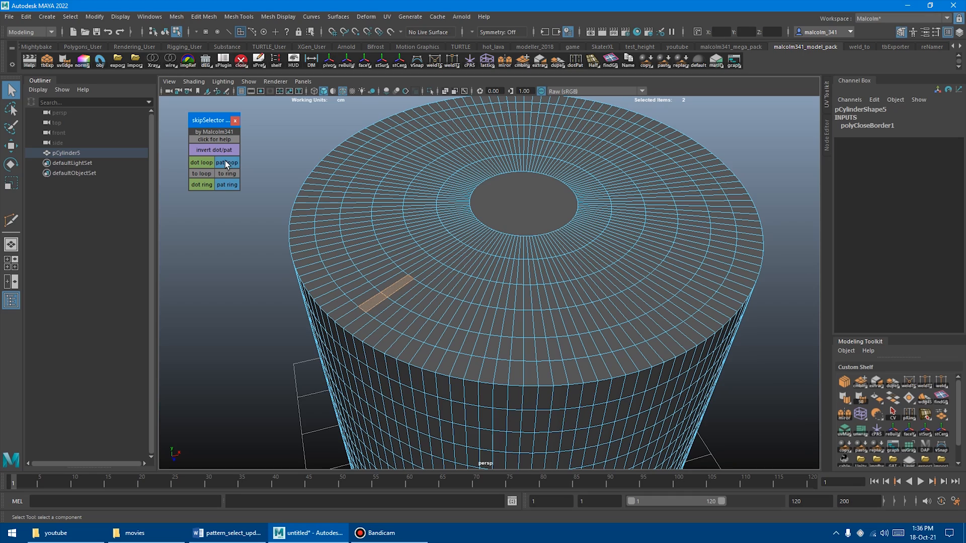
pyautogui.click(227, 162)
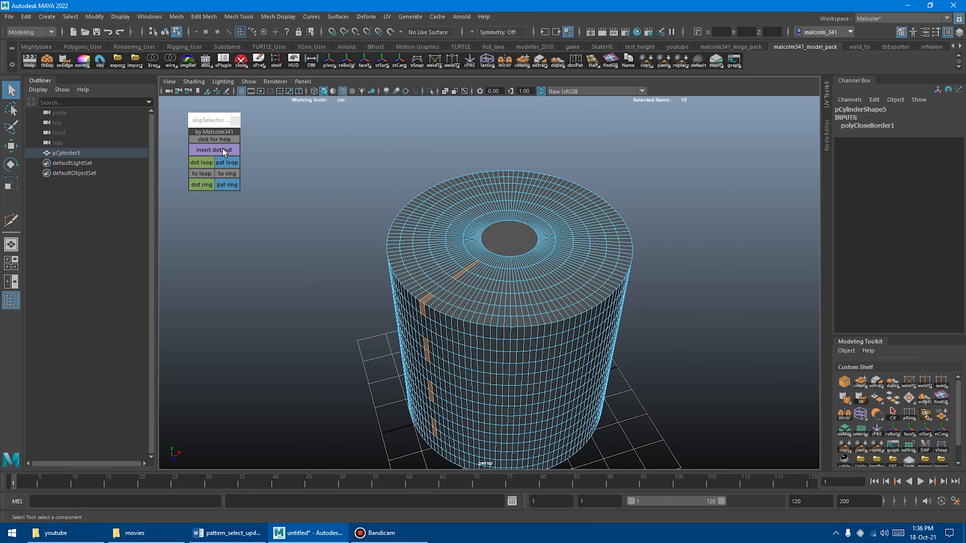
pyautogui.click(213, 150)
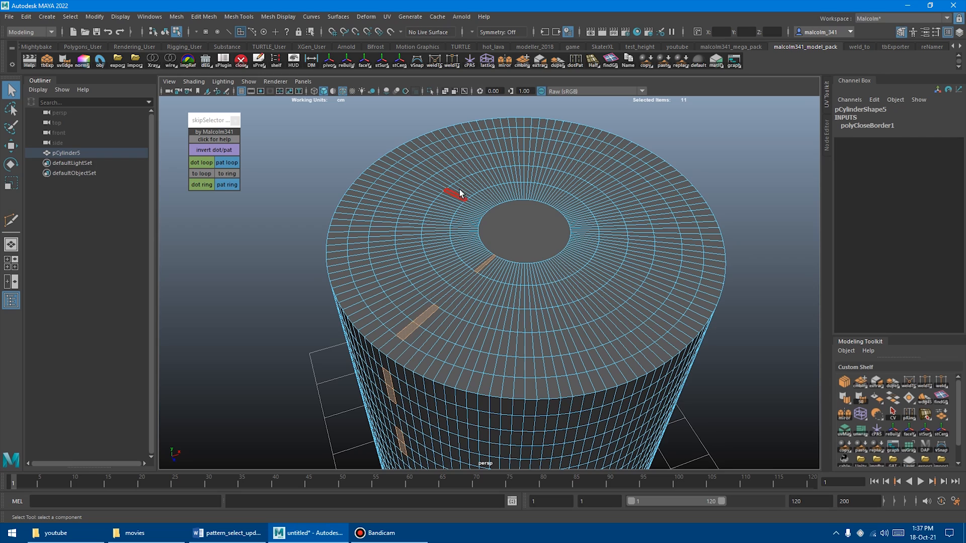
# Start a fresh component selection on the cylinder's top surface
pyautogui.click(435, 232)
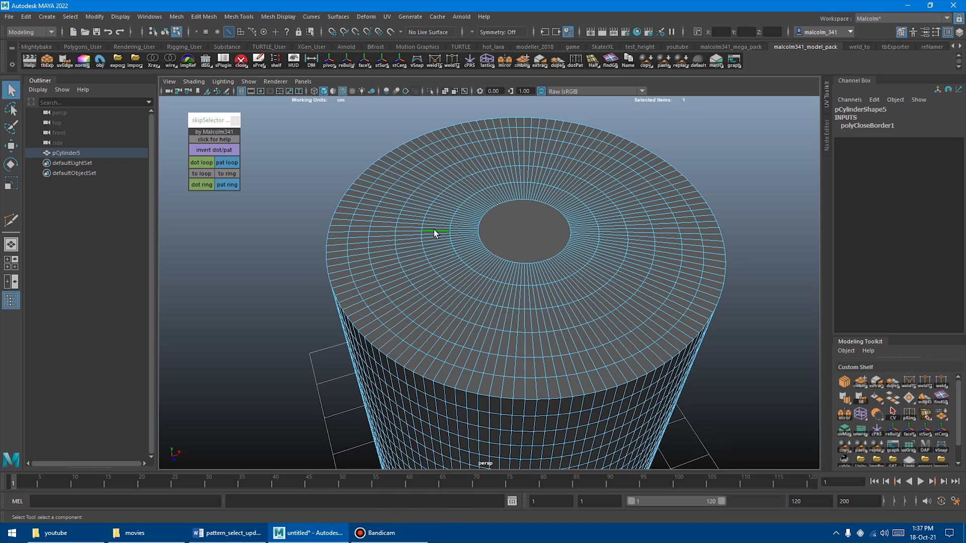
pyautogui.click(226, 173)
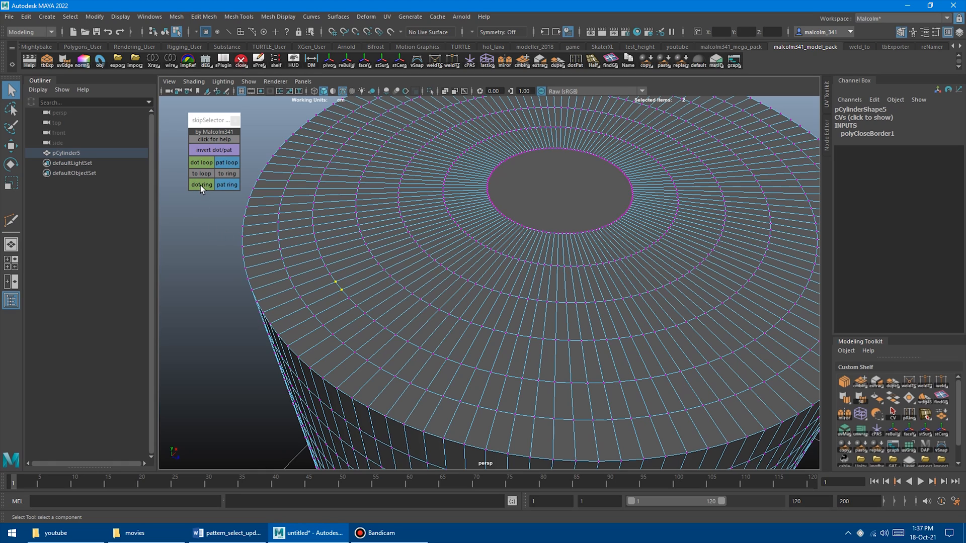
# Spread a rim vertex, then a rim face, into a short dotted ring running inward
pyautogui.click(202, 185)
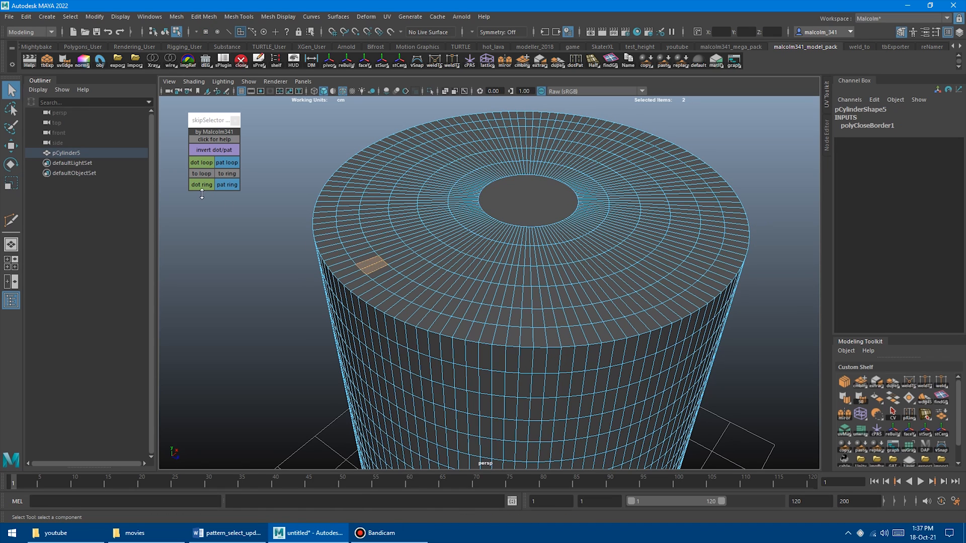
pyautogui.click(201, 184)
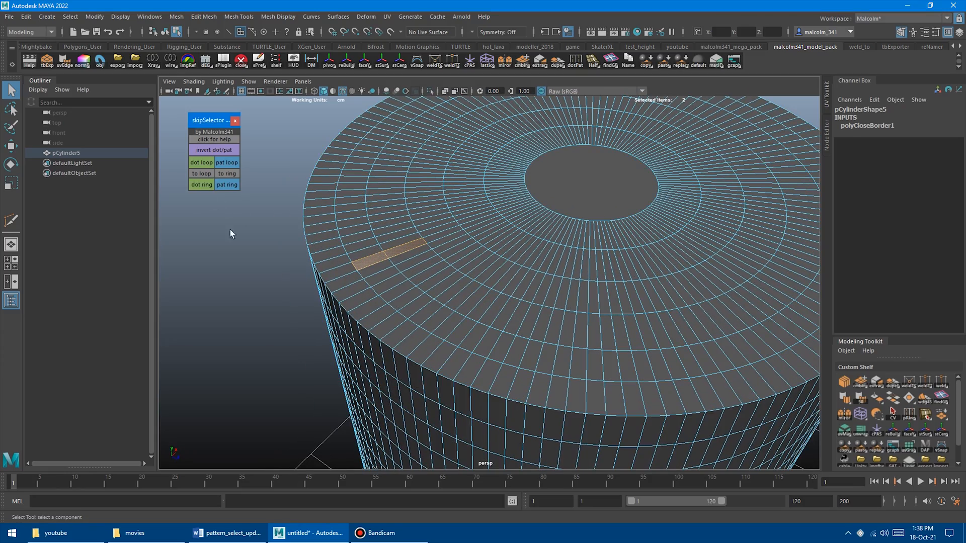
pyautogui.moveTo(241, 243)
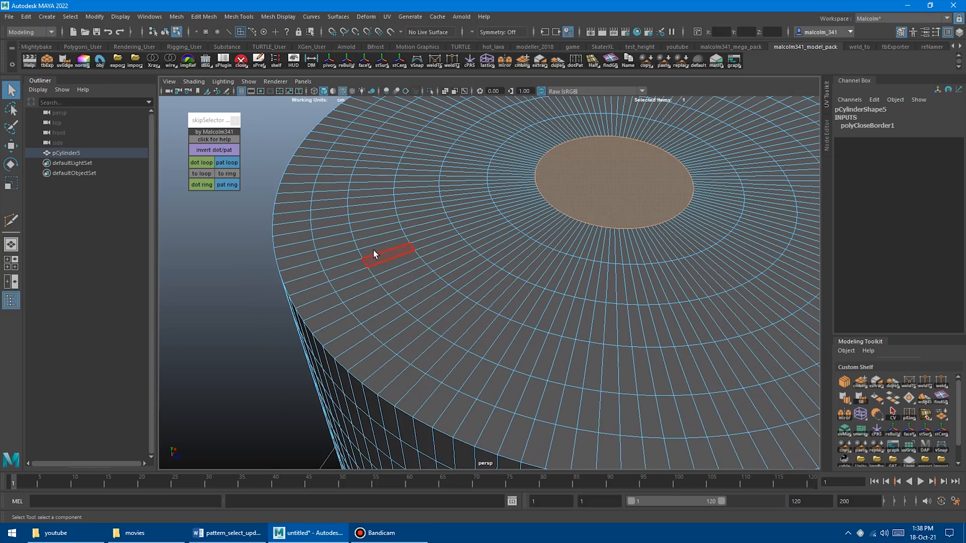
# Grow adjacent rim faces into 'pat ring' stripes from several starts, reaching 1344 faces around the cylinder
pyautogui.click(226, 185)
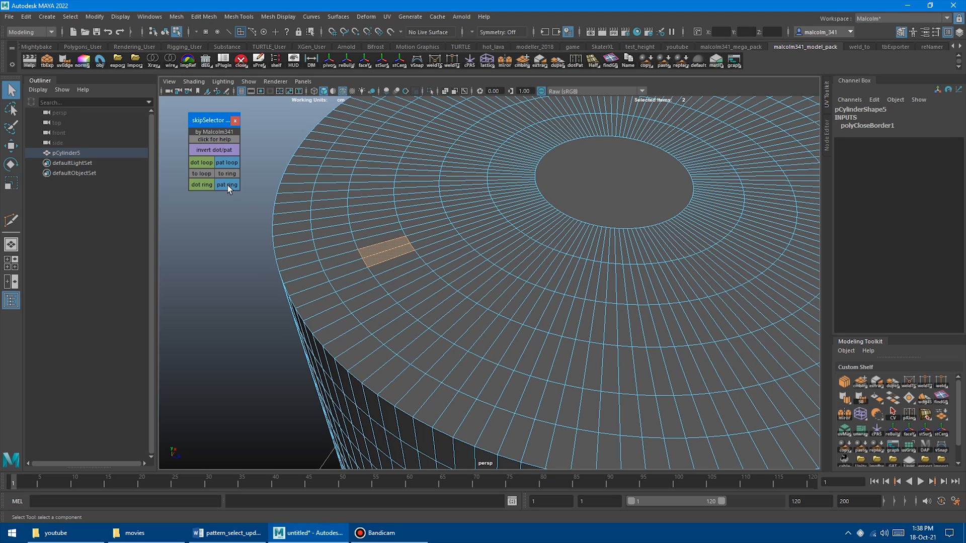
pyautogui.click(226, 185)
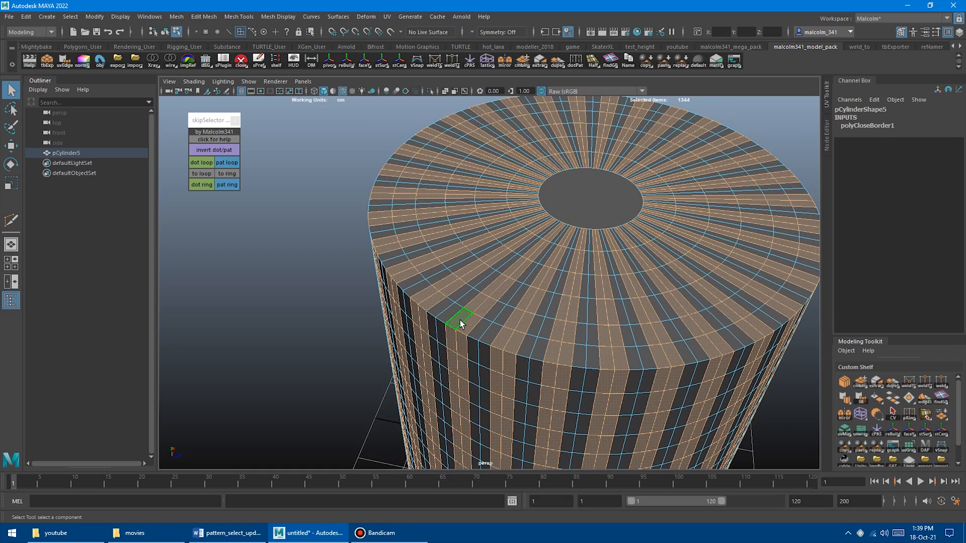
pyautogui.click(227, 185)
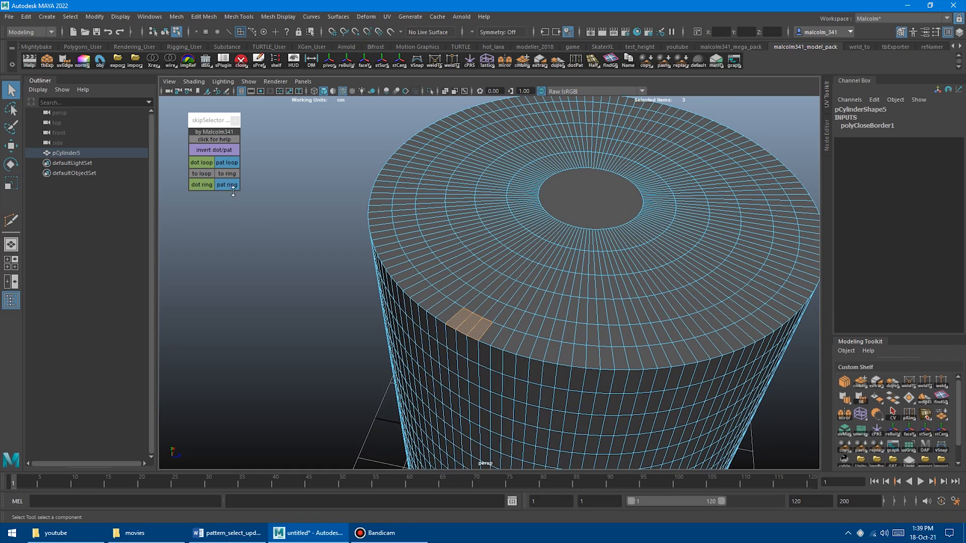
pyautogui.click(226, 185)
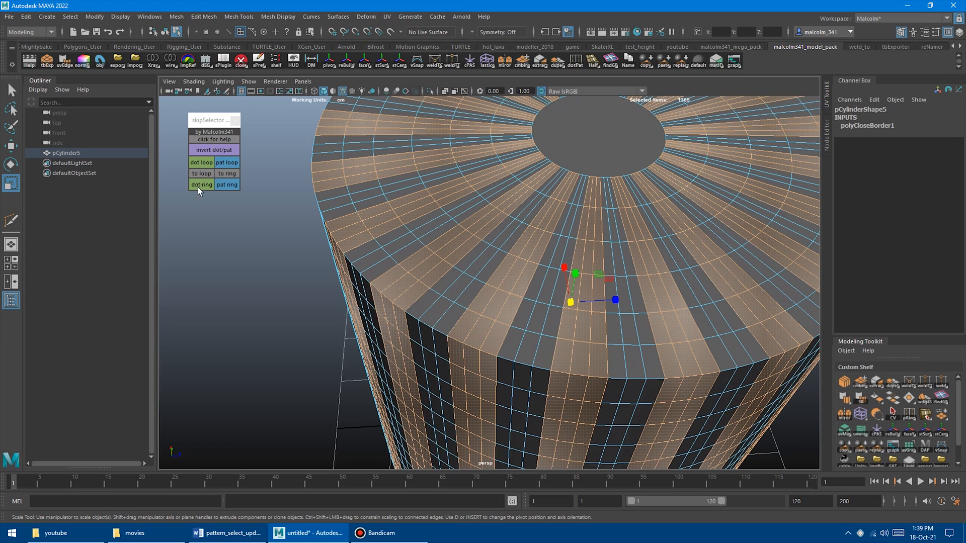
pyautogui.moveTo(202, 173)
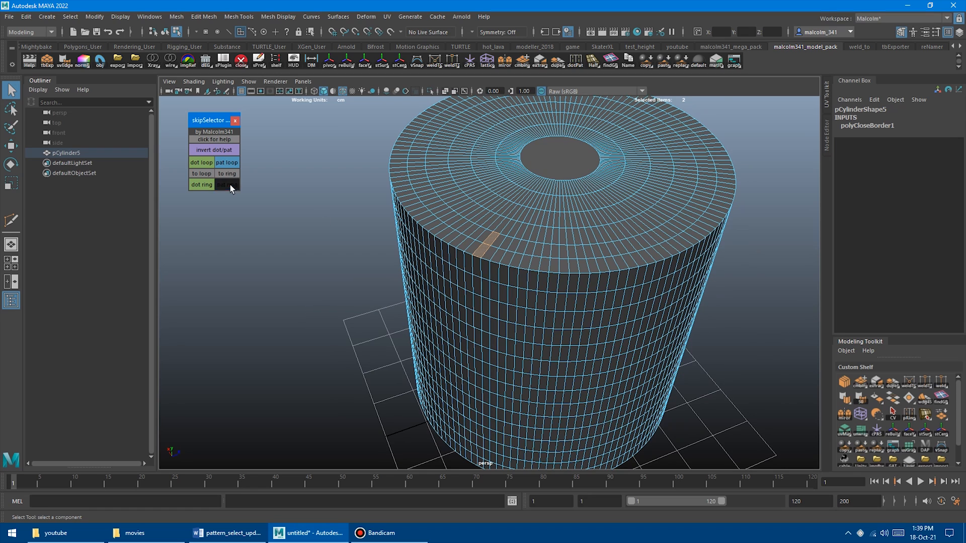
pyautogui.click(226, 185)
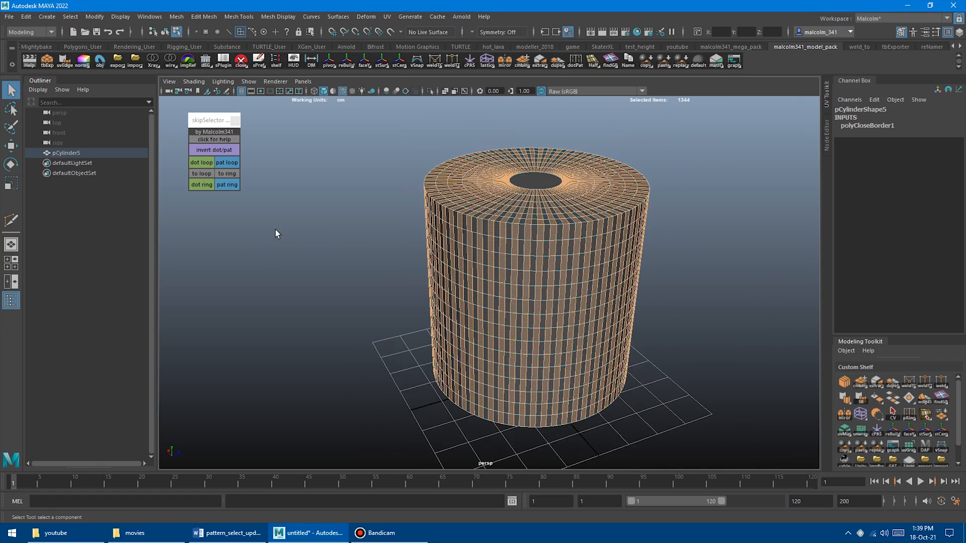
# From two spaced components on the side, spread a dotted 1344-vertex grid over the whole cylinder
pyautogui.click(500, 200)
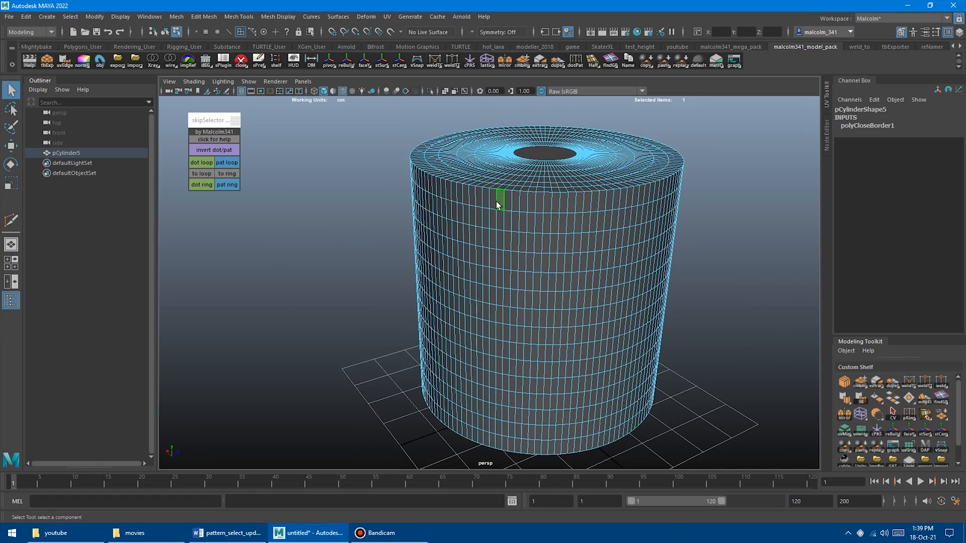
pyautogui.click(497, 200)
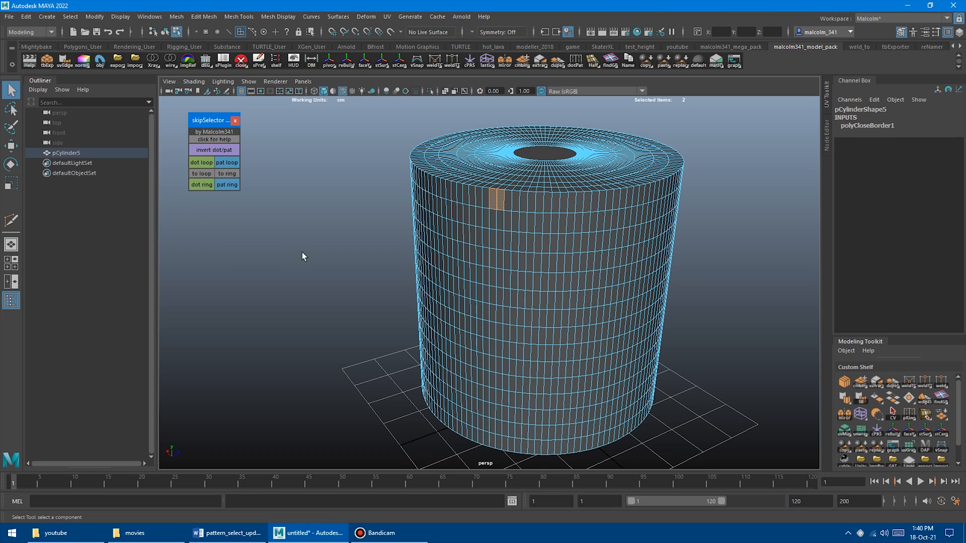
pyautogui.click(226, 186)
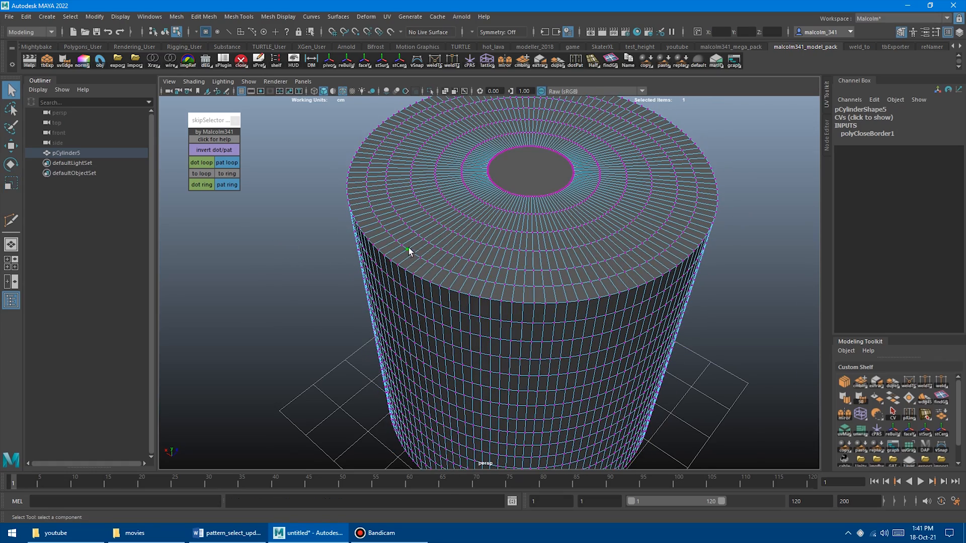
pyautogui.click(201, 186)
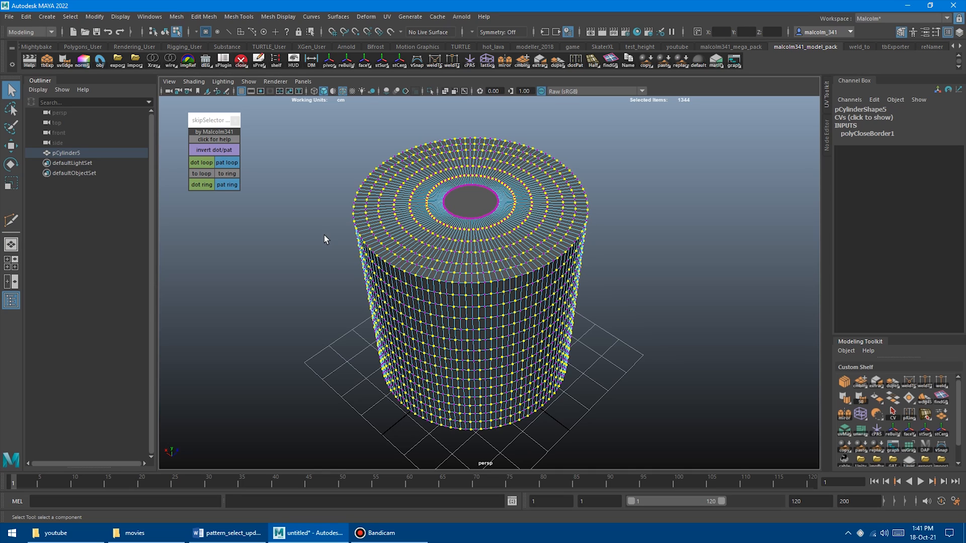
# On the ring mesh, extend spaced vertices into a patterned loop and two faces into a dotted ring
pyautogui.click(226, 162)
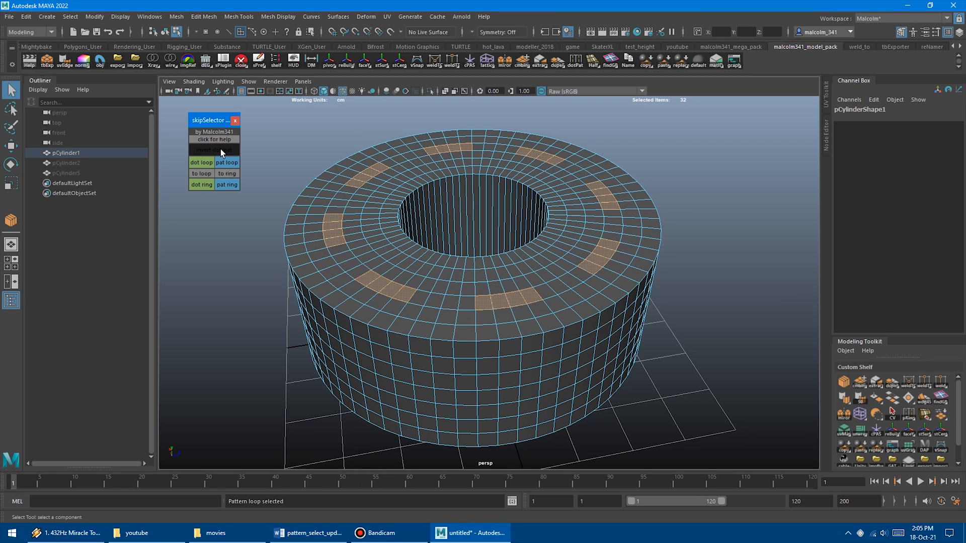
pyautogui.click(226, 162)
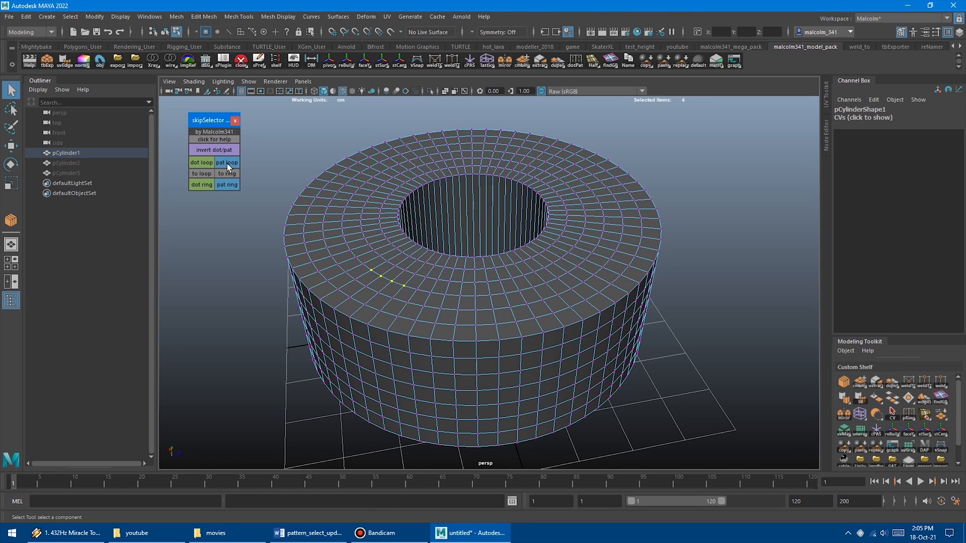
pyautogui.click(213, 150)
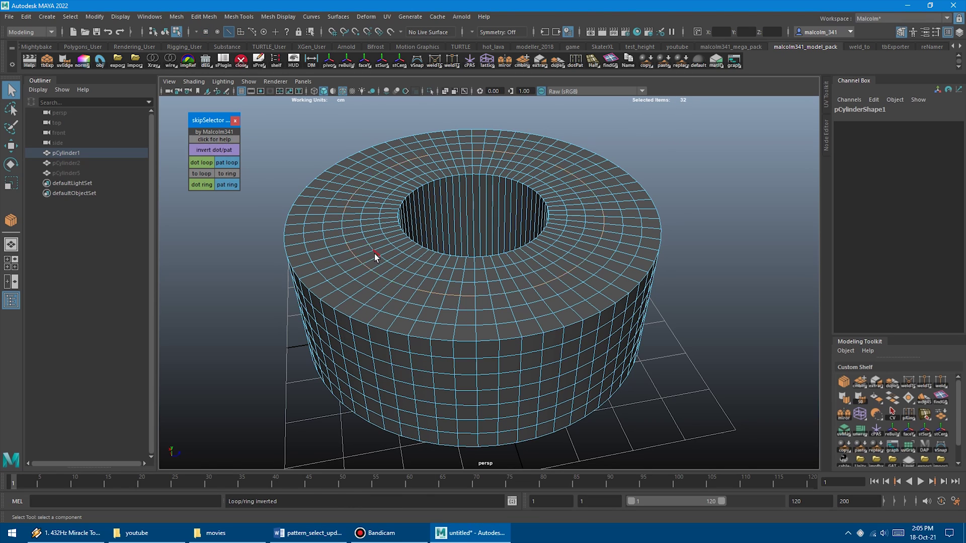
pyautogui.click(201, 185)
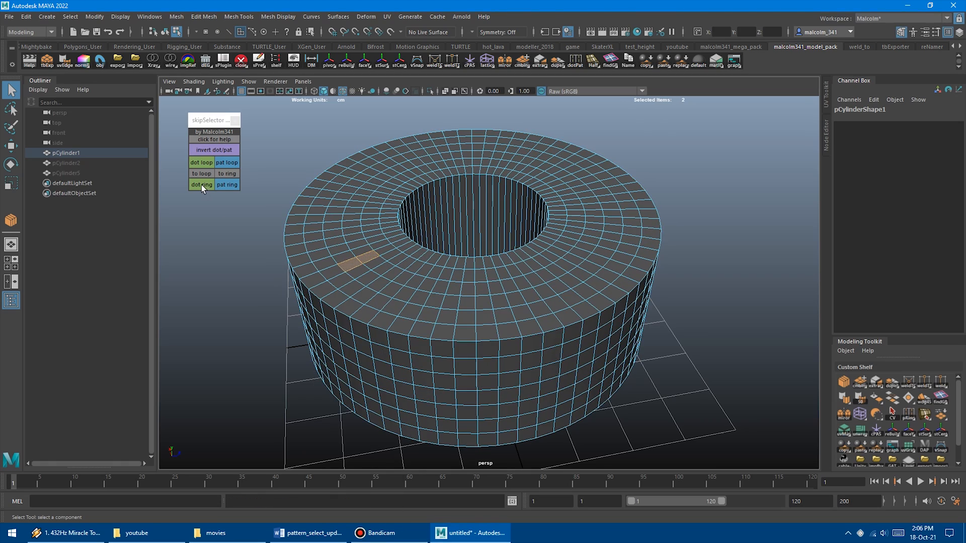
pyautogui.click(201, 186)
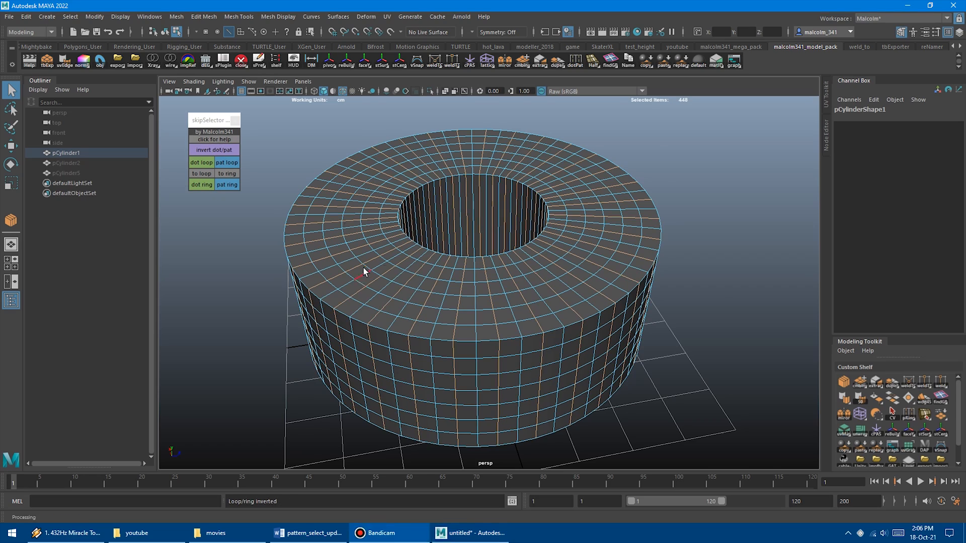
# Invert the dotted faces into solid bands, then spread vertices into a patterned ring
pyautogui.click(214, 150)
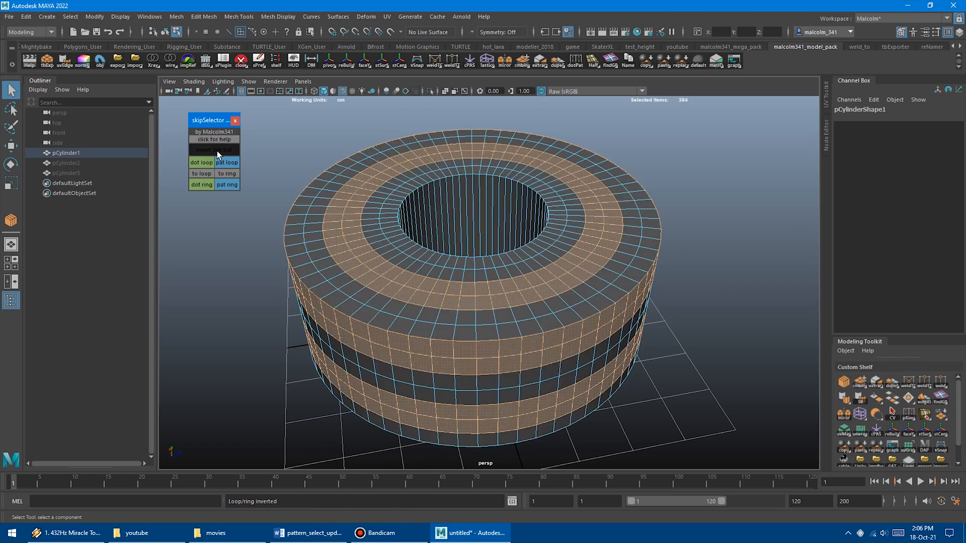
pyautogui.click(226, 186)
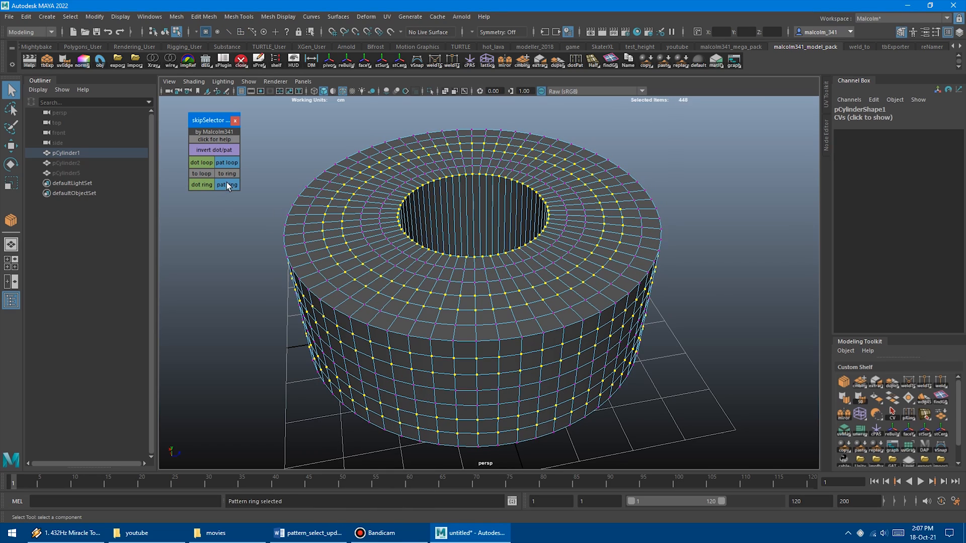
pyautogui.click(227, 185)
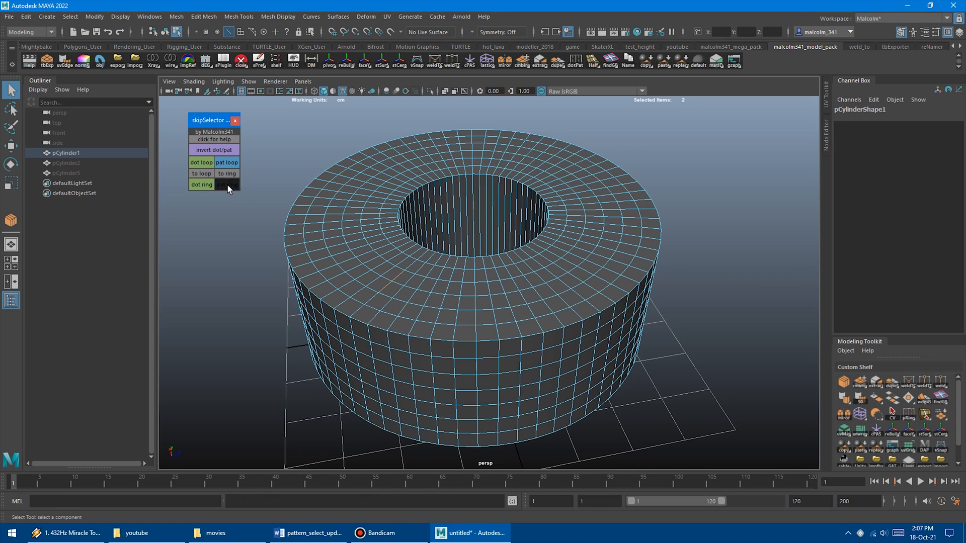